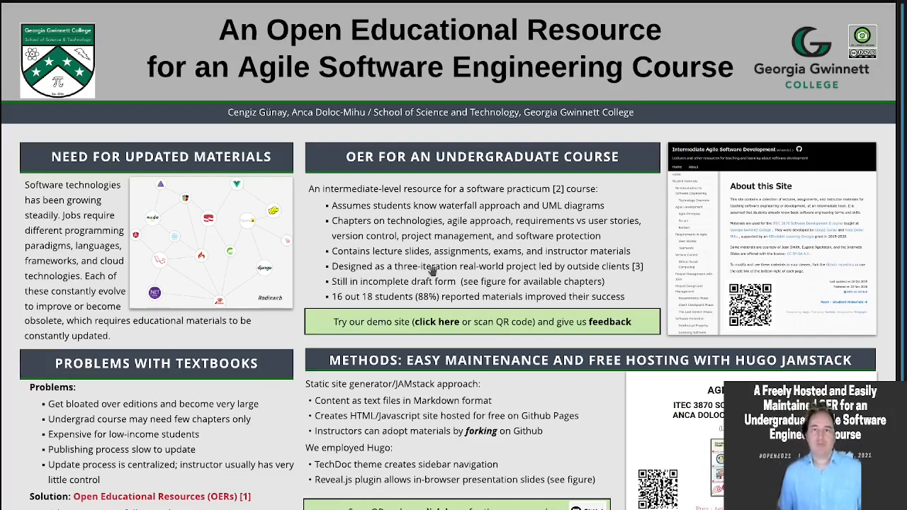
mouse_move(278, 125)
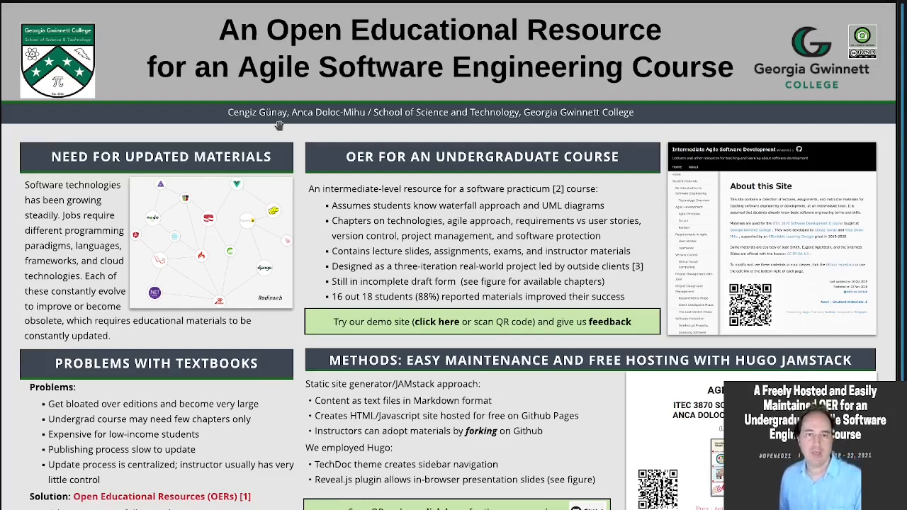
mouse_move(334, 131)
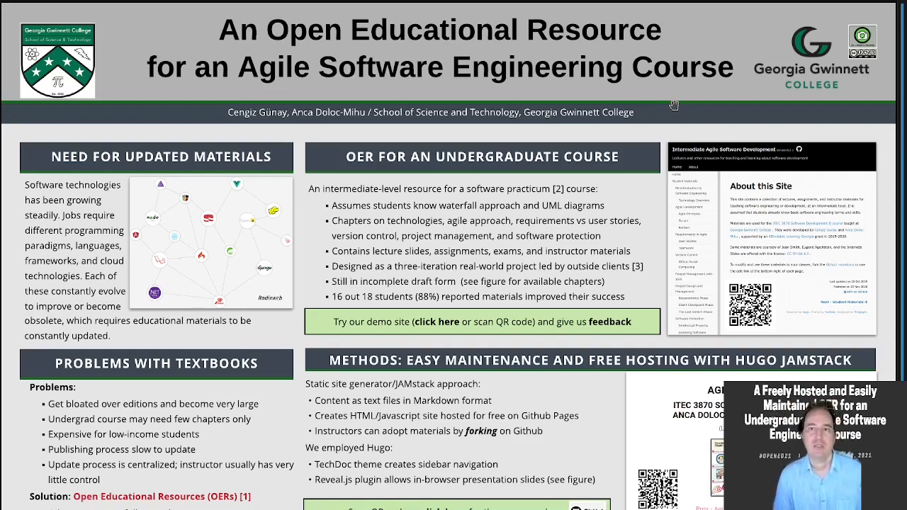
Step: Follow the demo site link to the textbook's Welcome home page and chapter list
scroll(down, 3)
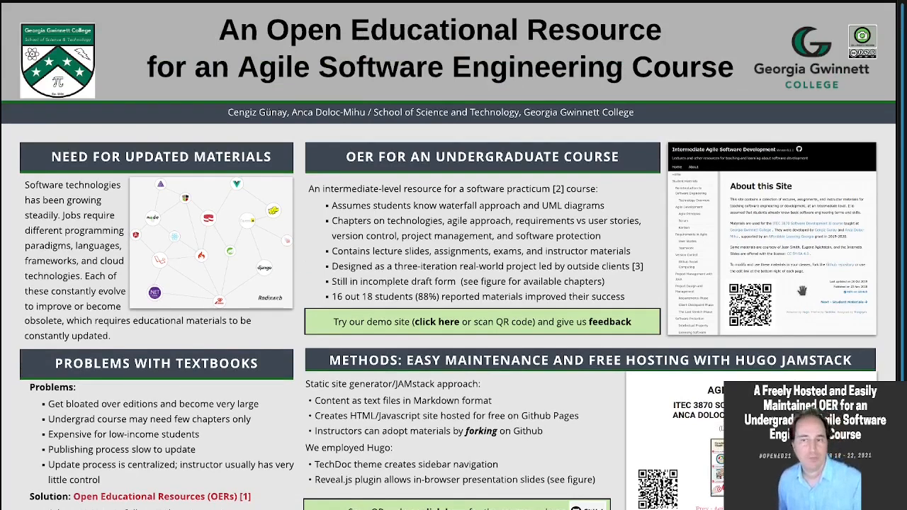
click(439, 321)
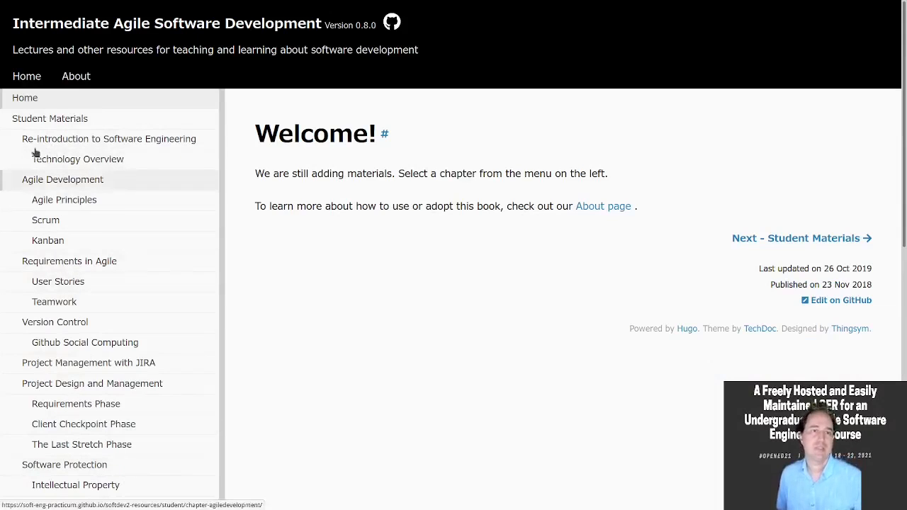
click(78, 159)
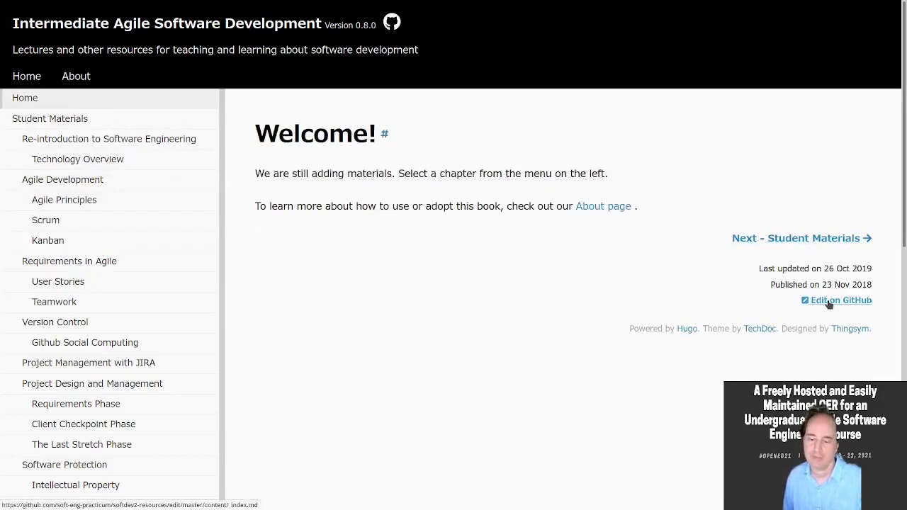
Step: Reach the softdev2-resources repository via Edit on GitHub and check the site's web address
click(840, 301)
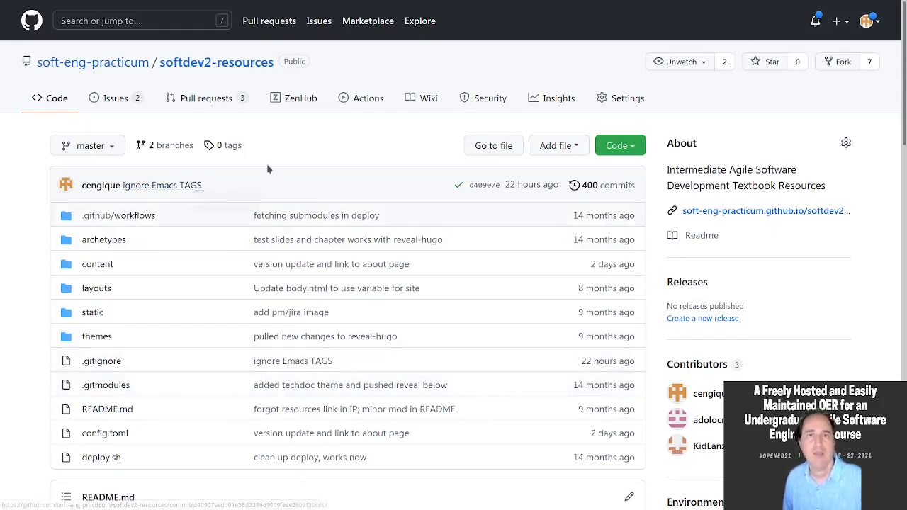
click(766, 210)
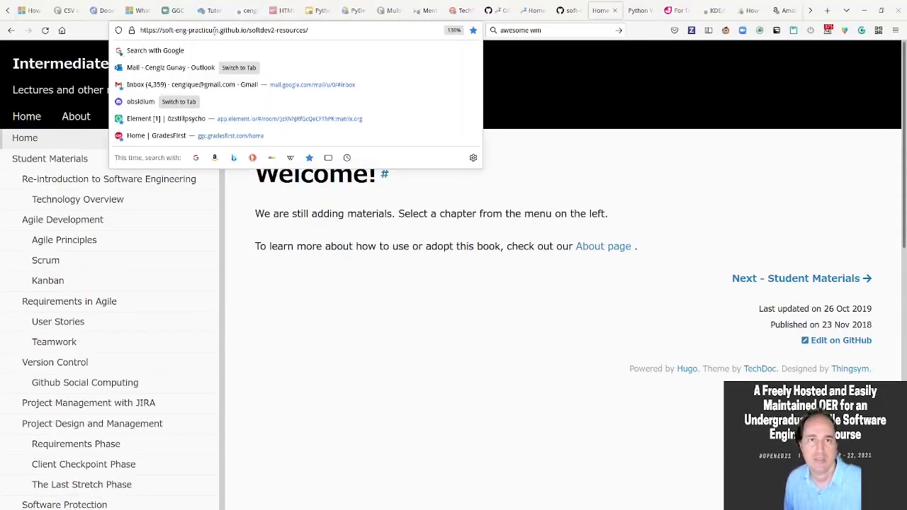
double_click(233, 30)
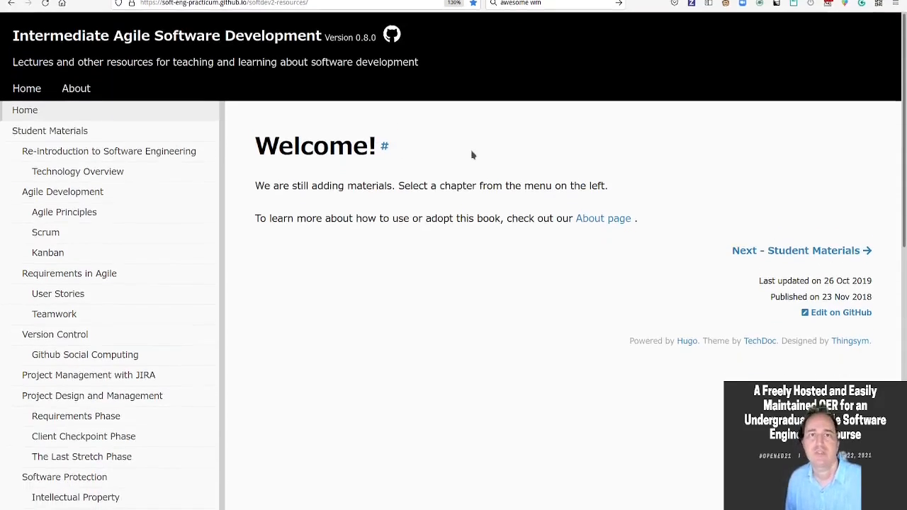
Step: Read down the README on the textbook's publishing technology and adoption
scroll(down, 3)
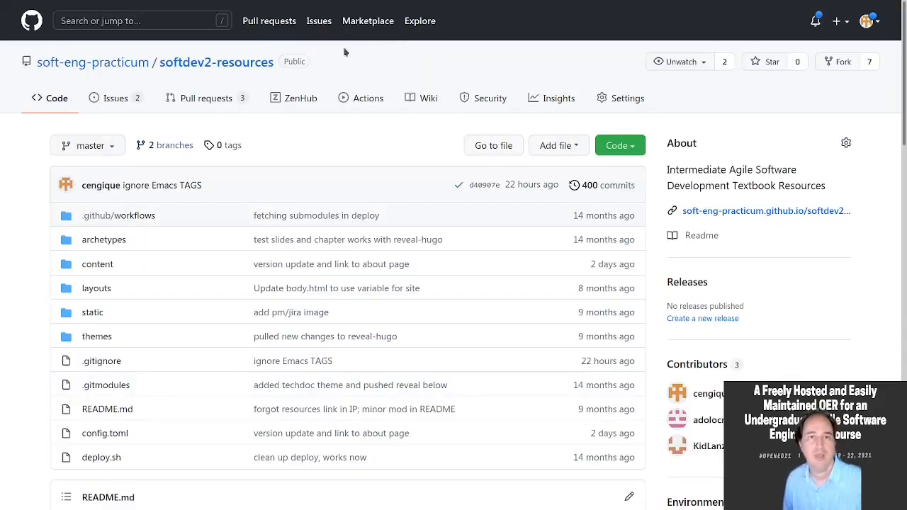
scroll(down, 3)
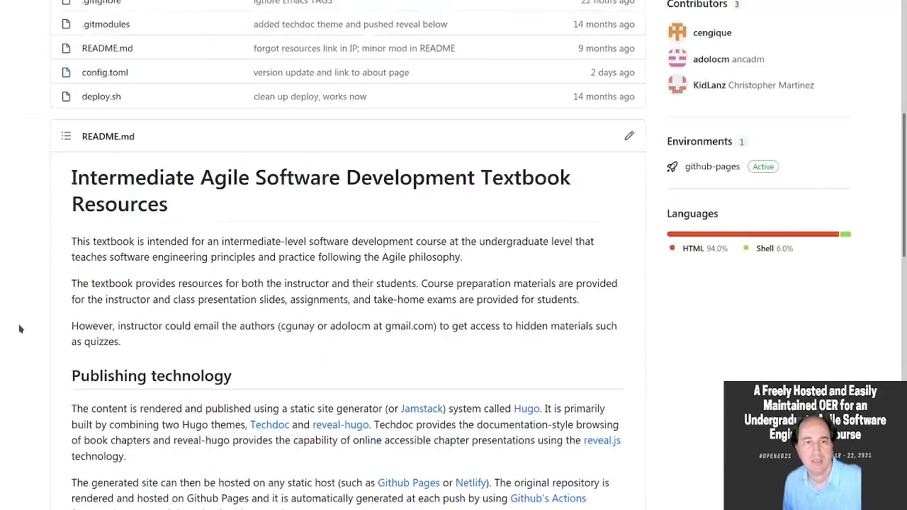
scroll(down, 3)
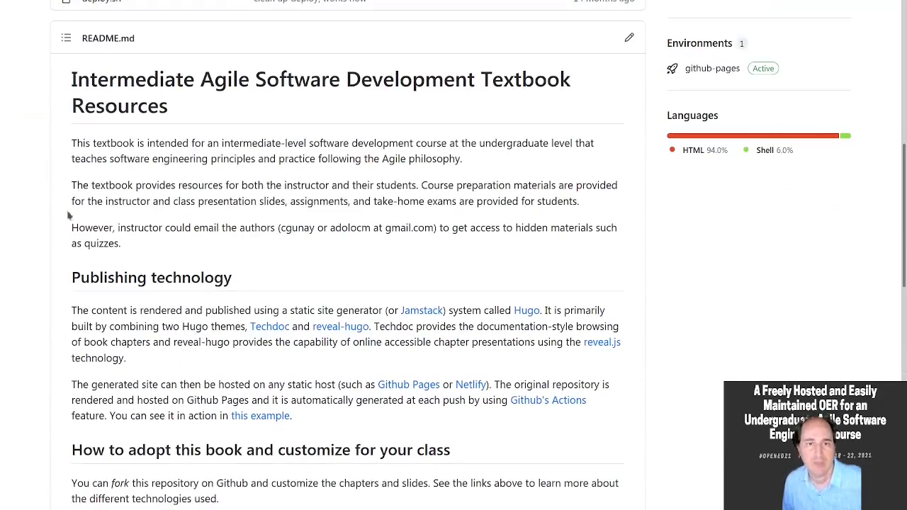
scroll(down, 3)
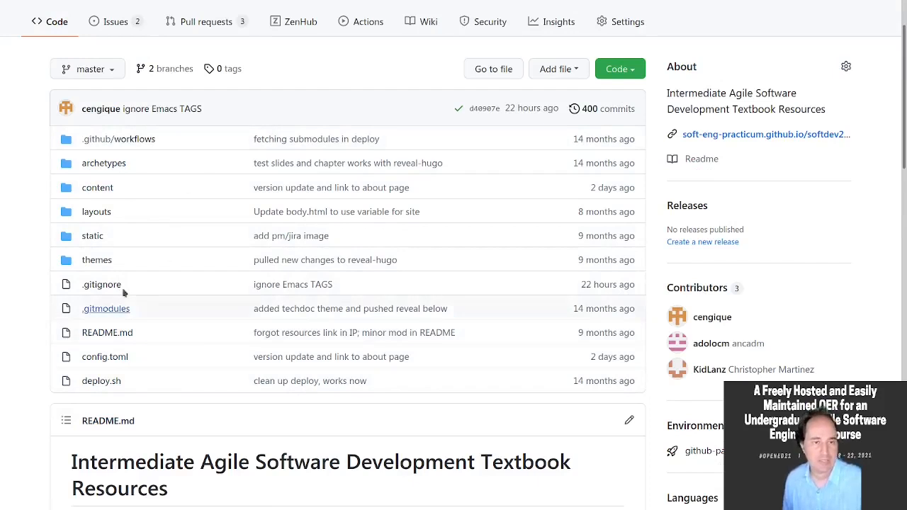
click(765, 133)
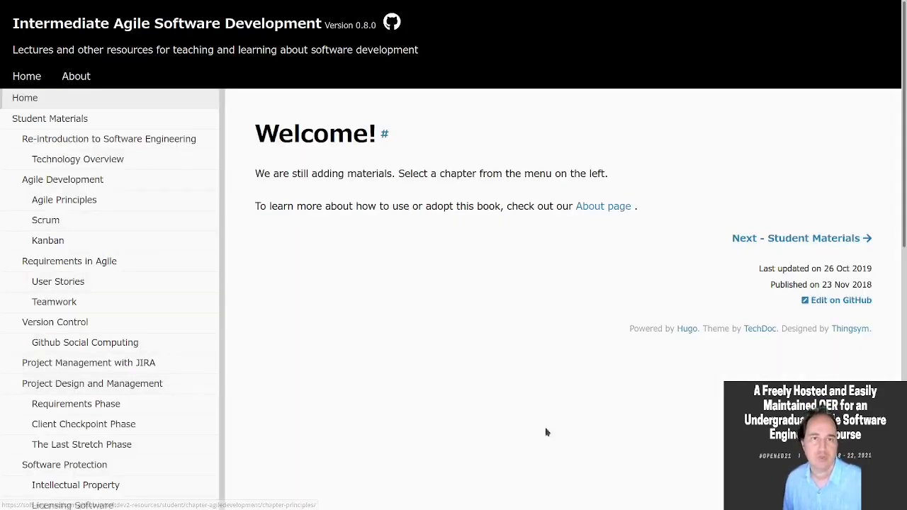
mouse_move(623, 376)
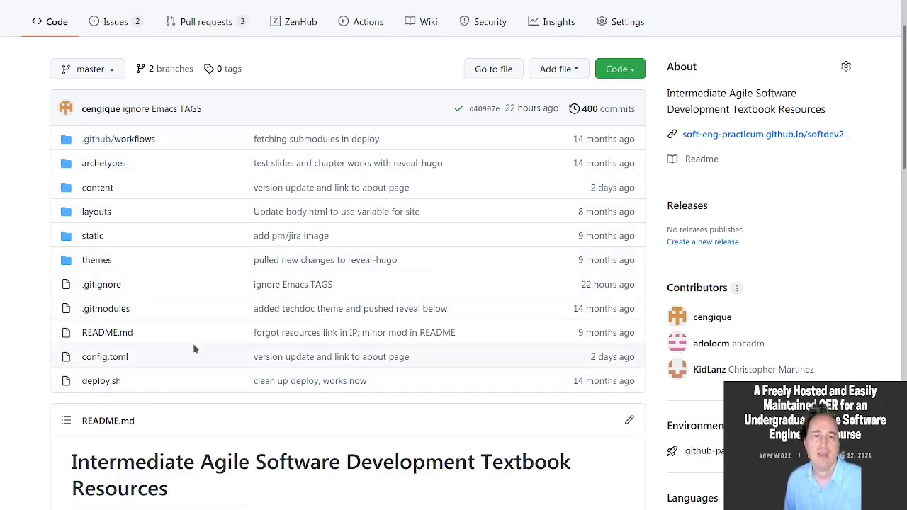
scroll(down, 3)
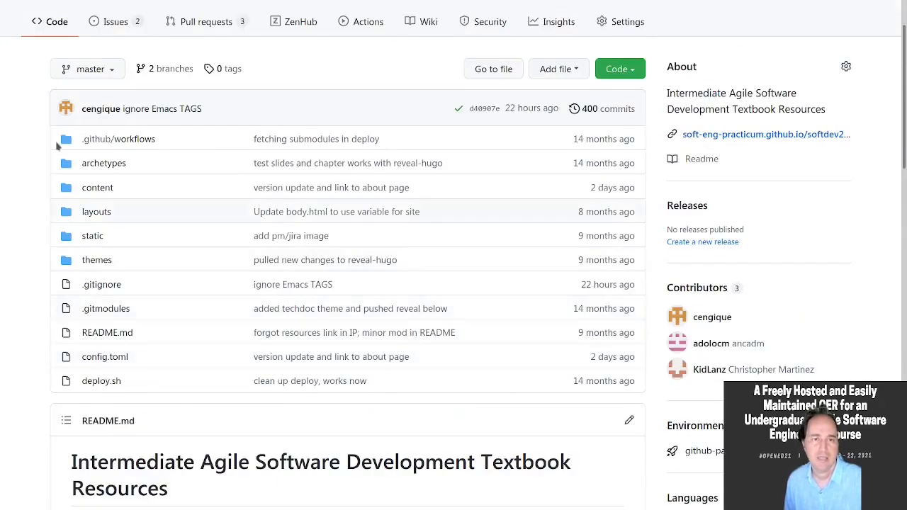
mouse_move(173, 358)
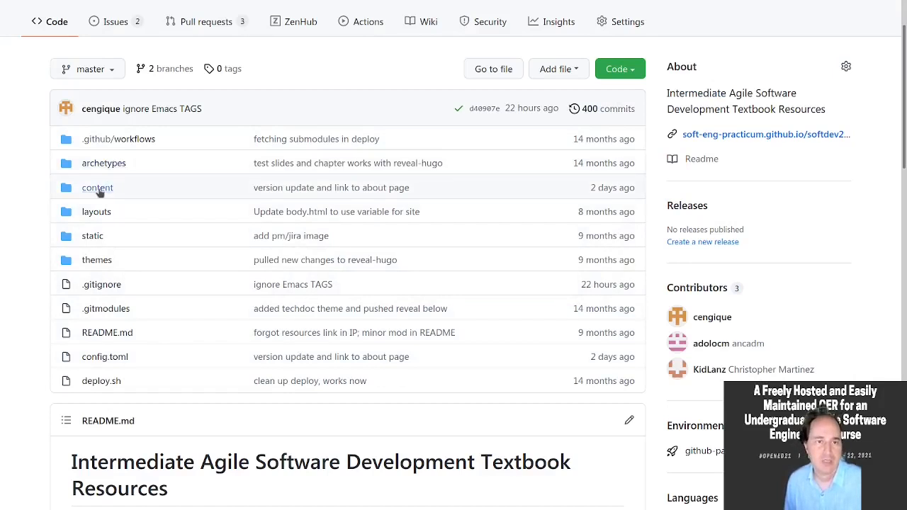
Step: Browse into the content folder and view _index.md's metadata table and Welcome text
click(97, 187)
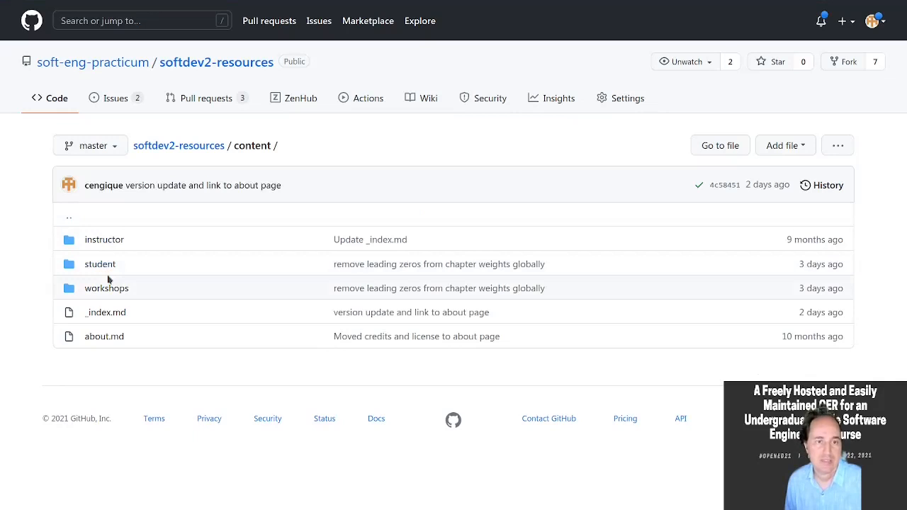
mouse_move(100, 264)
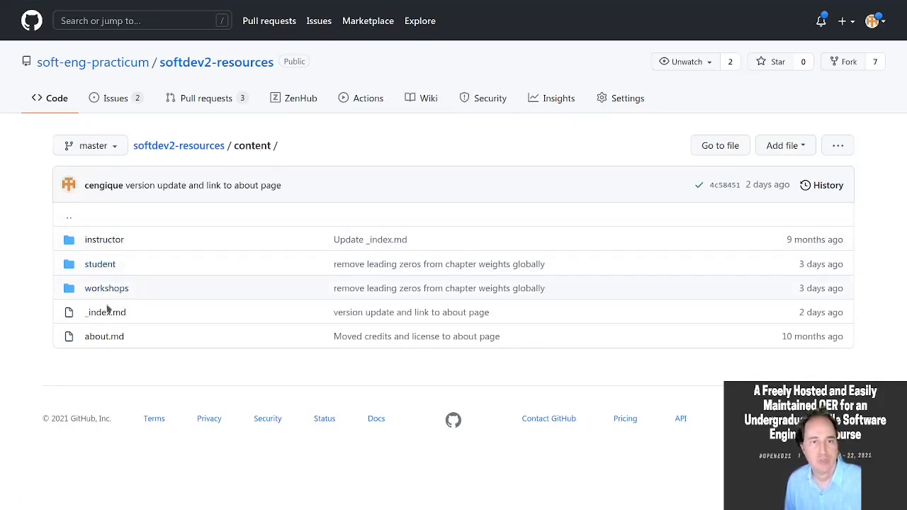
mouse_move(92, 275)
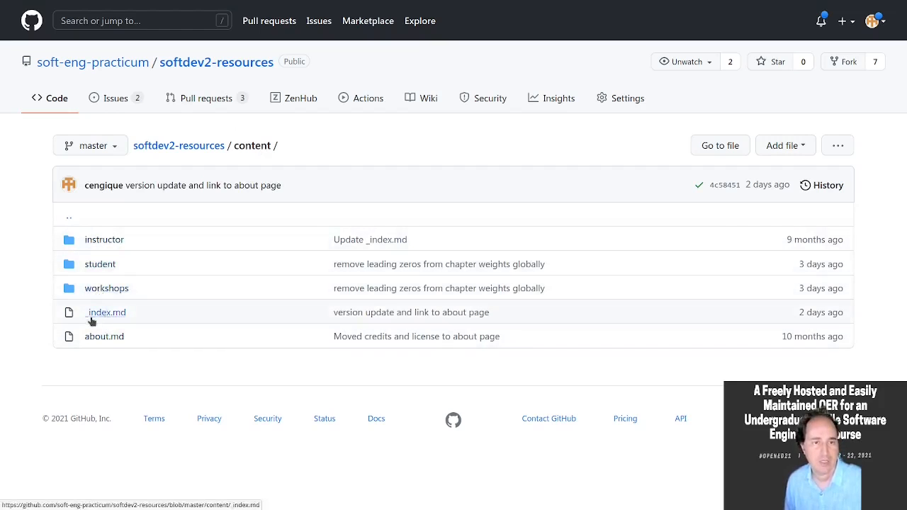
mouse_move(106, 315)
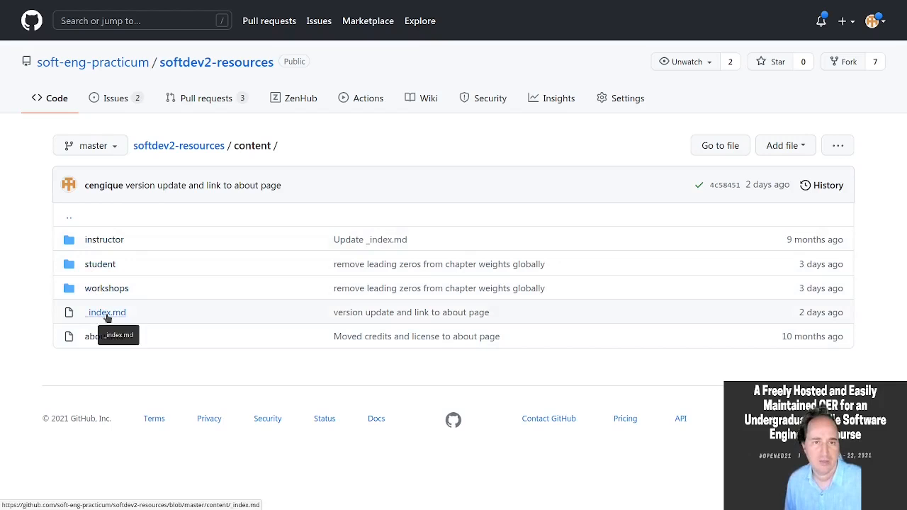
mouse_move(100, 318)
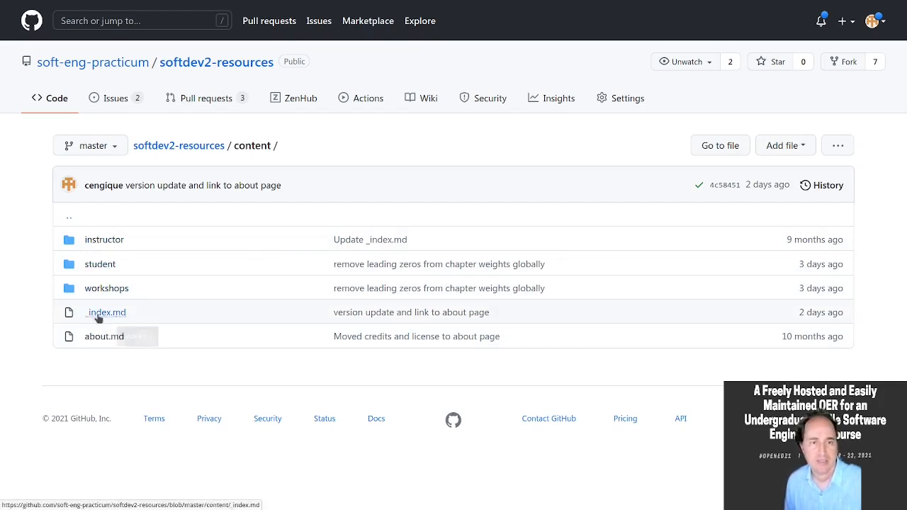
click(105, 312)
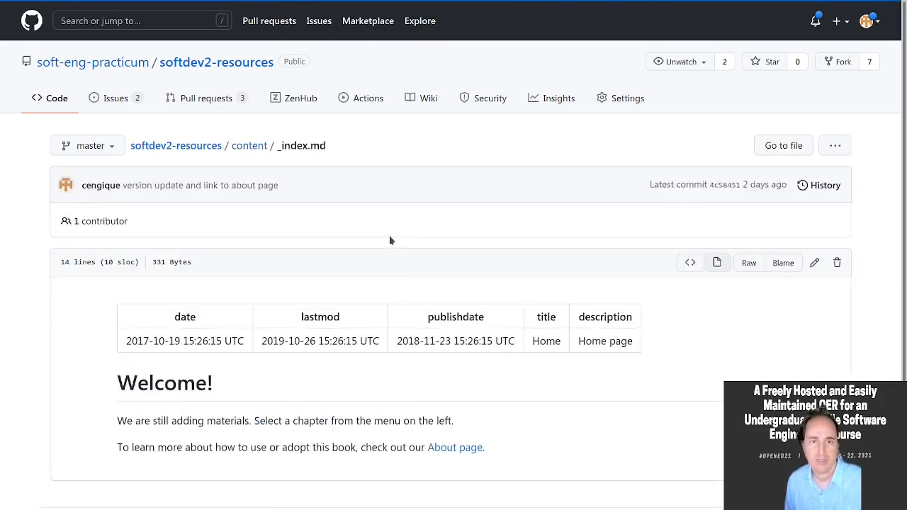
scroll(down, 3)
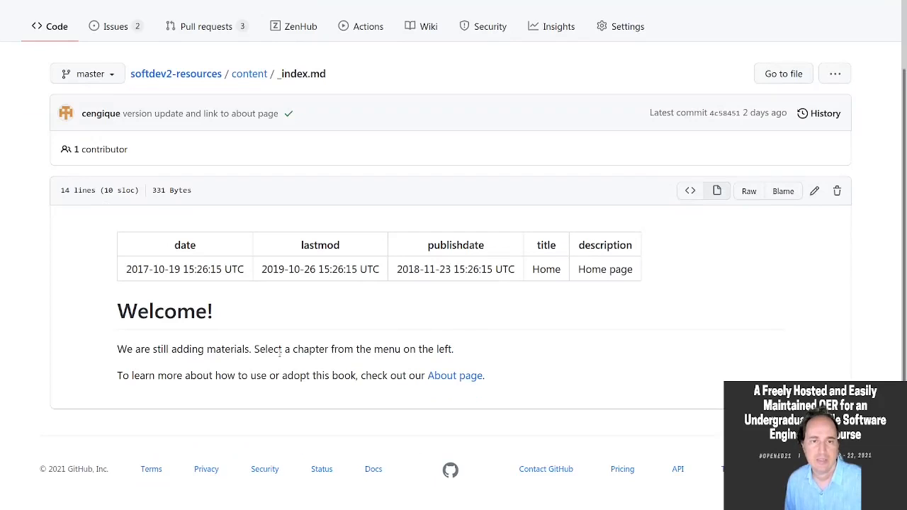
mouse_move(417, 379)
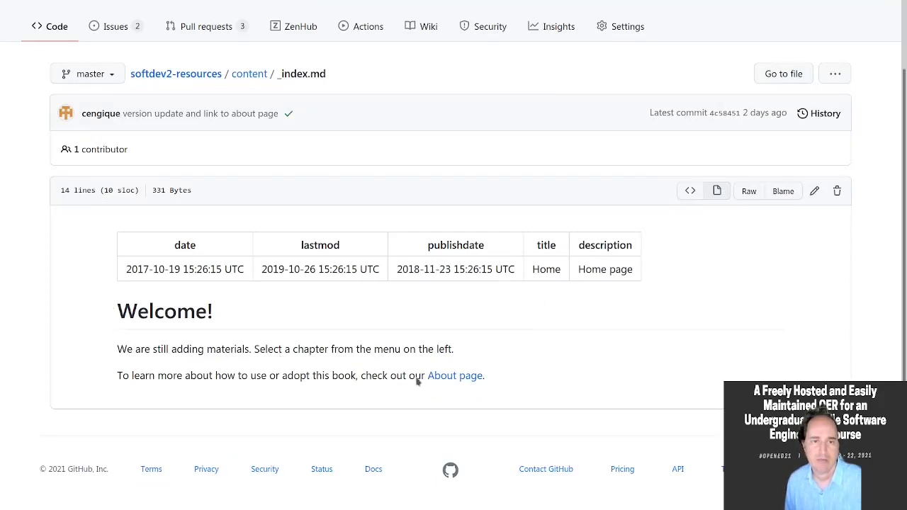
mouse_move(274, 405)
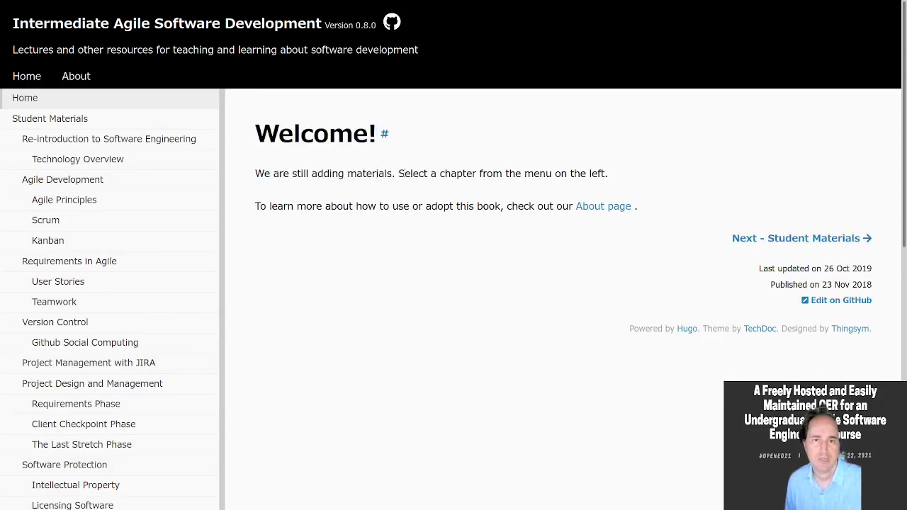
click(842, 301)
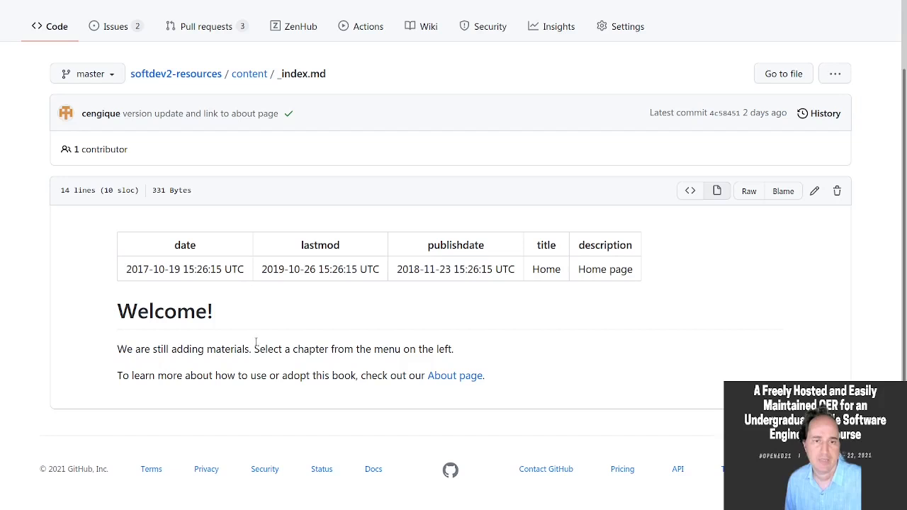
mouse_move(140, 286)
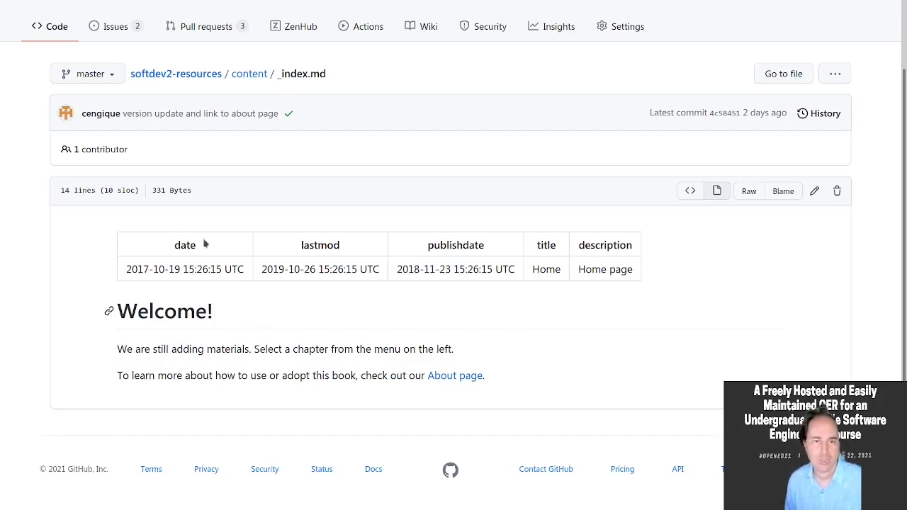
mouse_move(640, 188)
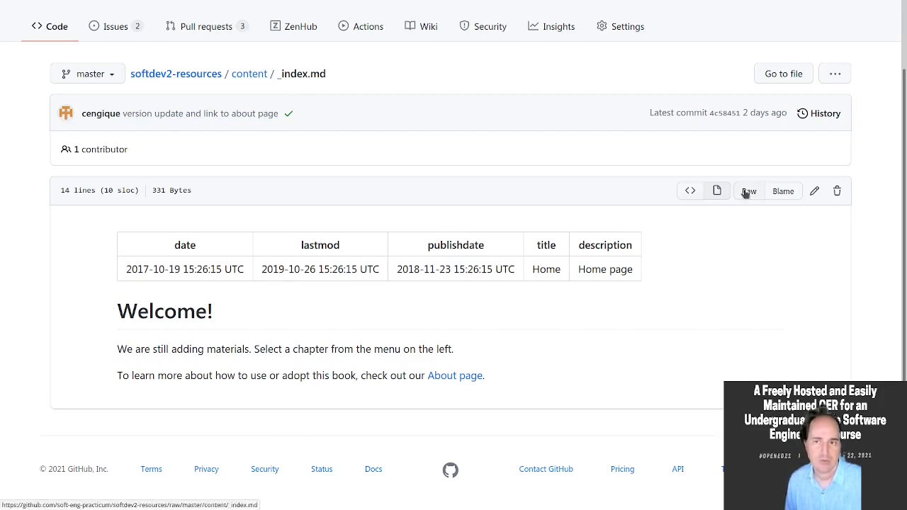
Step: Show the raw Markdown of _index.md with its date front matter and highlight the body
click(748, 190)
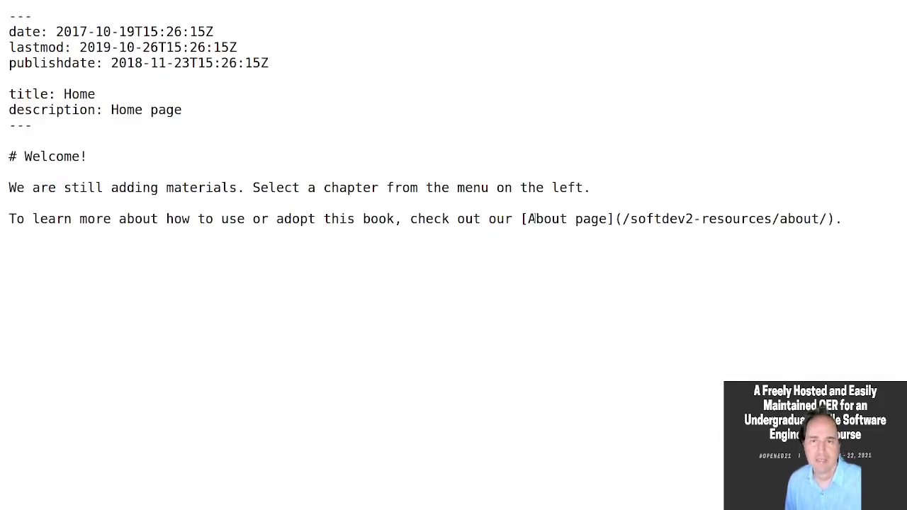
drag(522, 218, 835, 219)
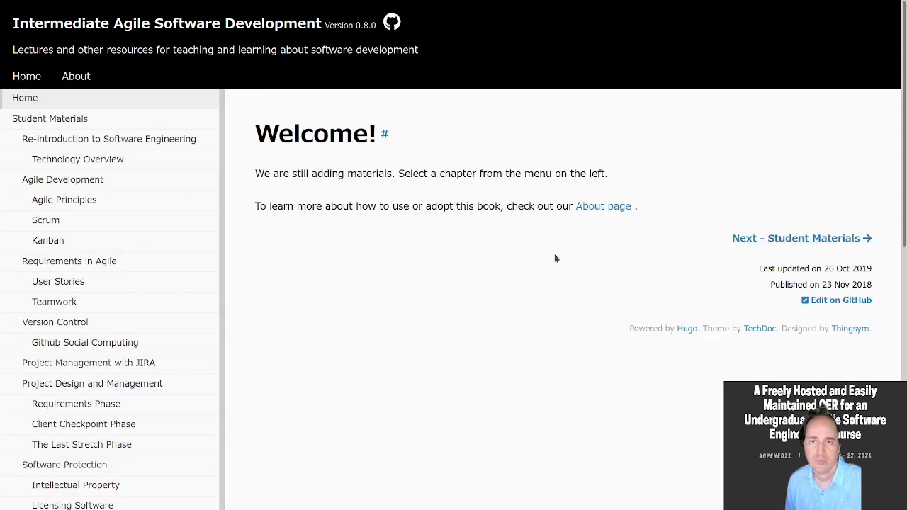
mouse_move(604, 207)
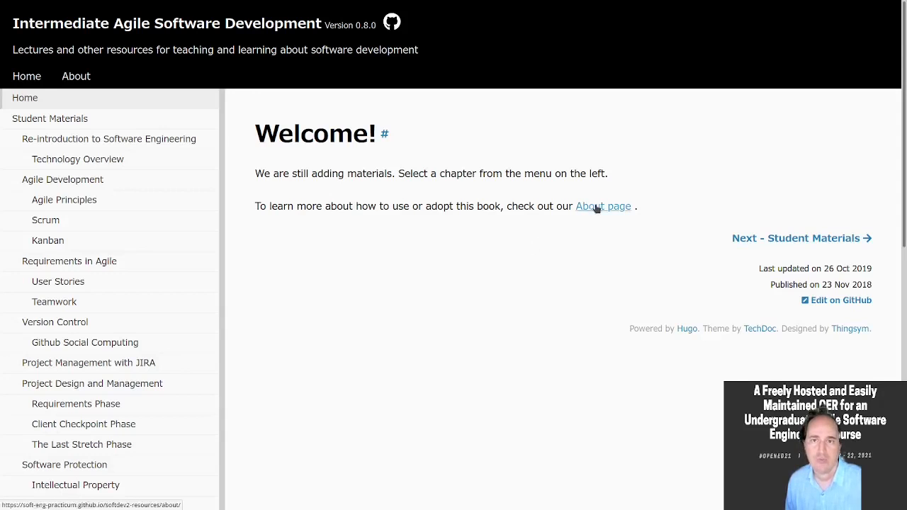
click(604, 207)
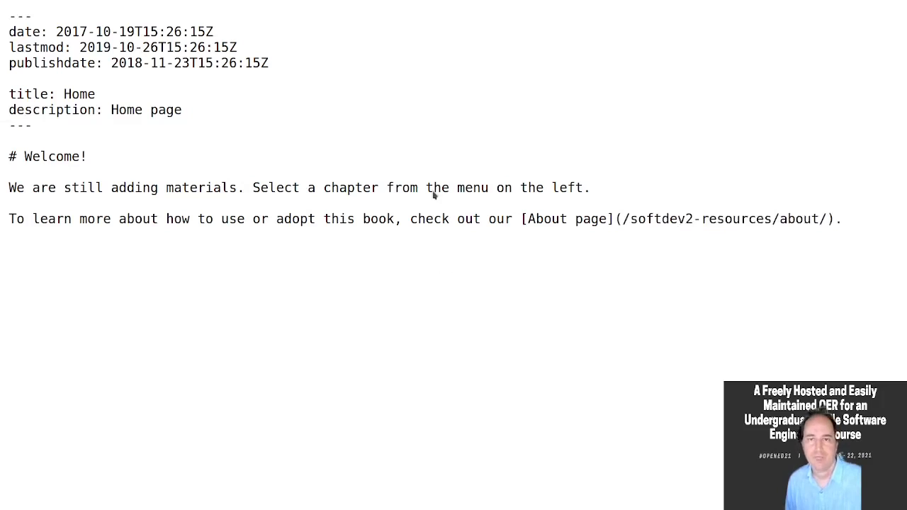
mouse_move(326, 293)
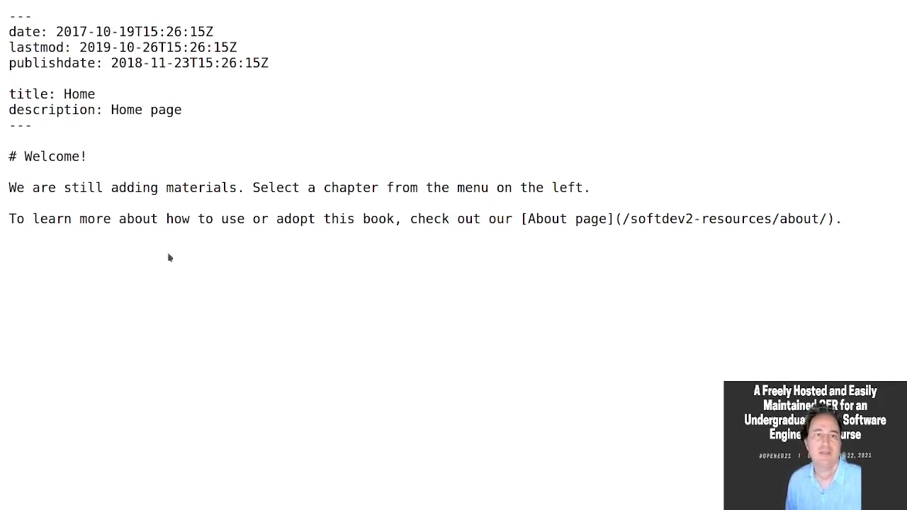
mouse_move(219, 148)
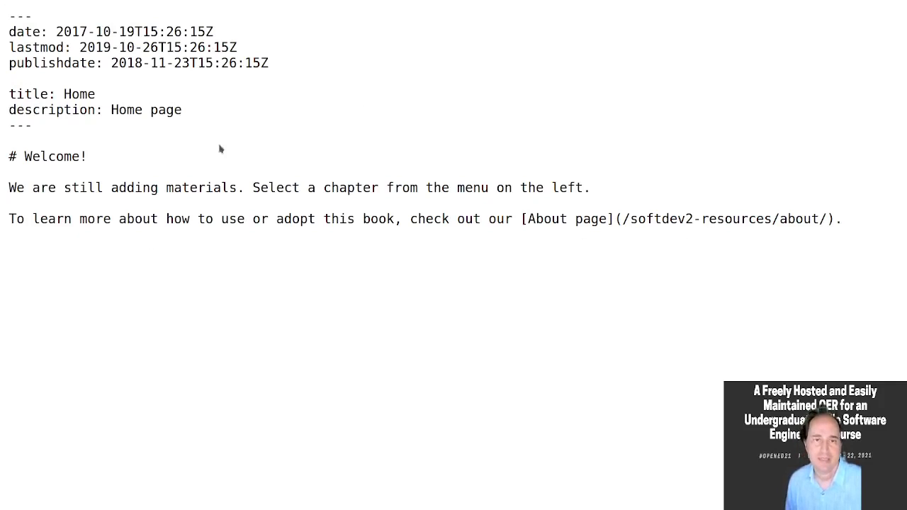
drag(24, 156, 842, 218)
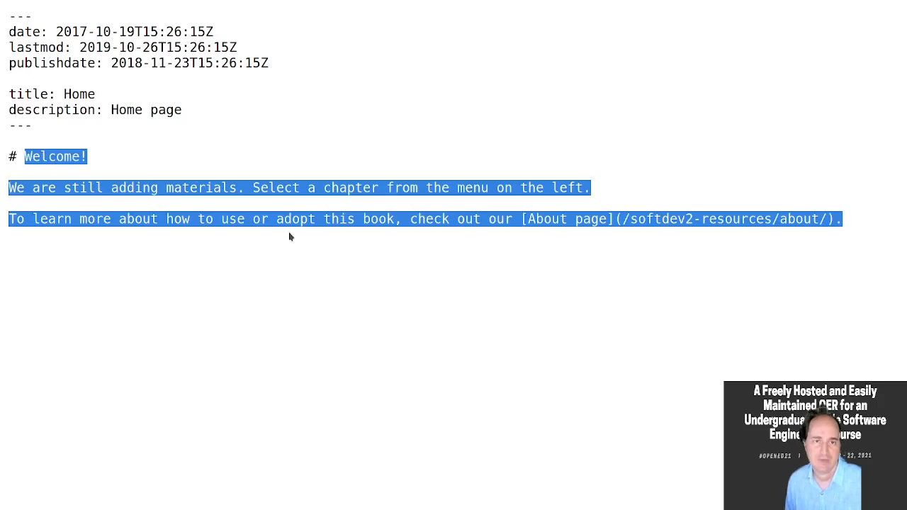
Step: Highlight the front matter metadata block, then go back to the content folder listing
click(289, 237)
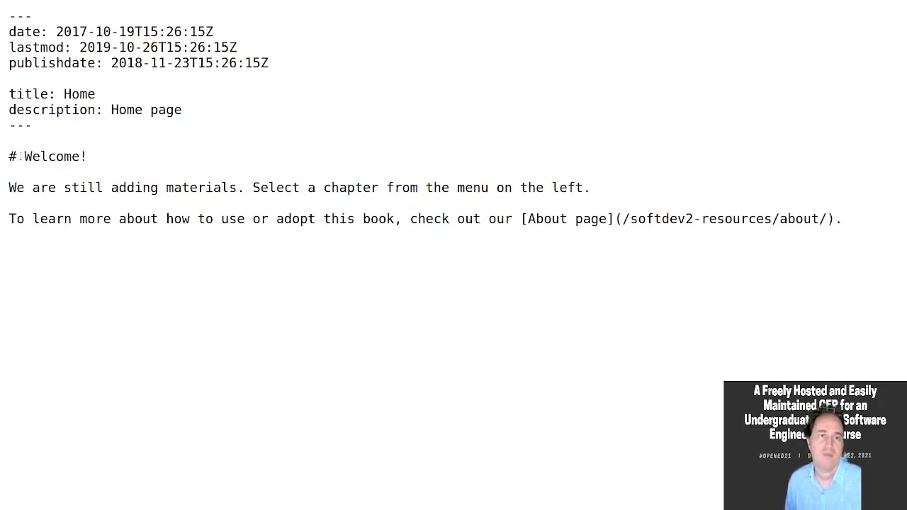
drag(22, 156, 167, 218)
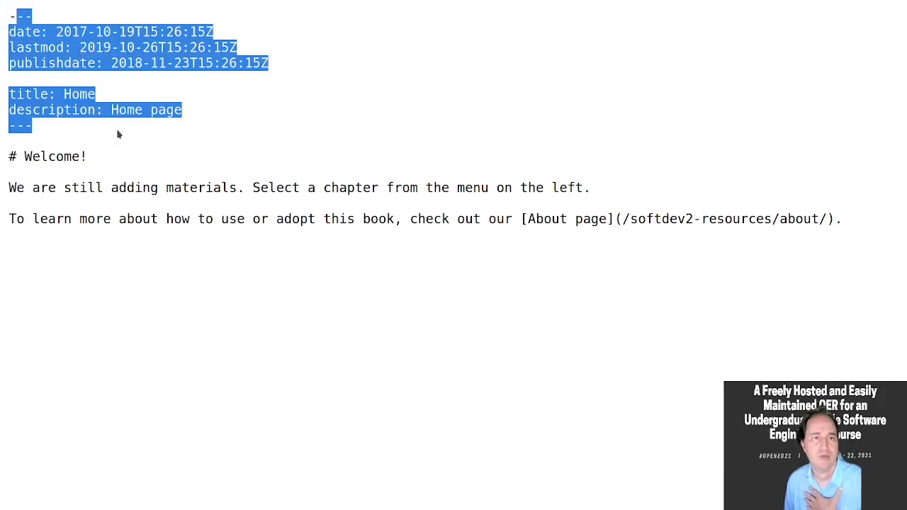
click(119, 133)
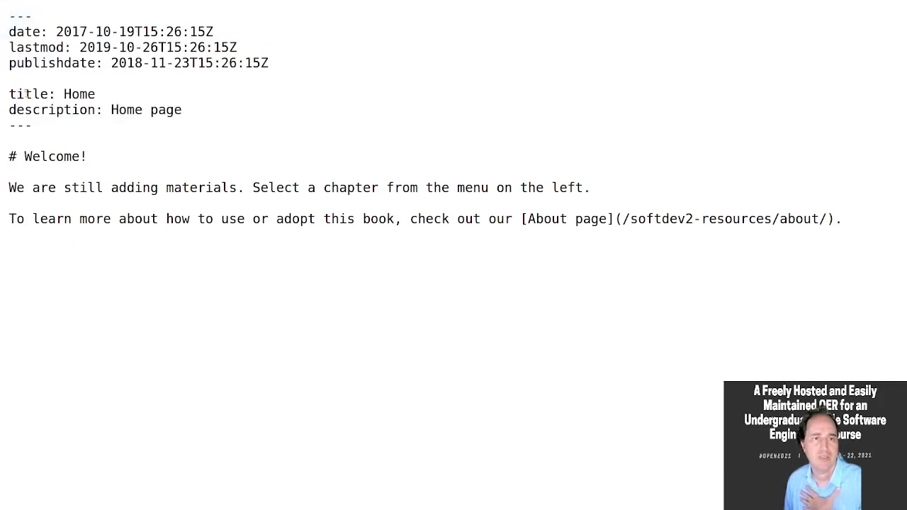
click(76, 77)
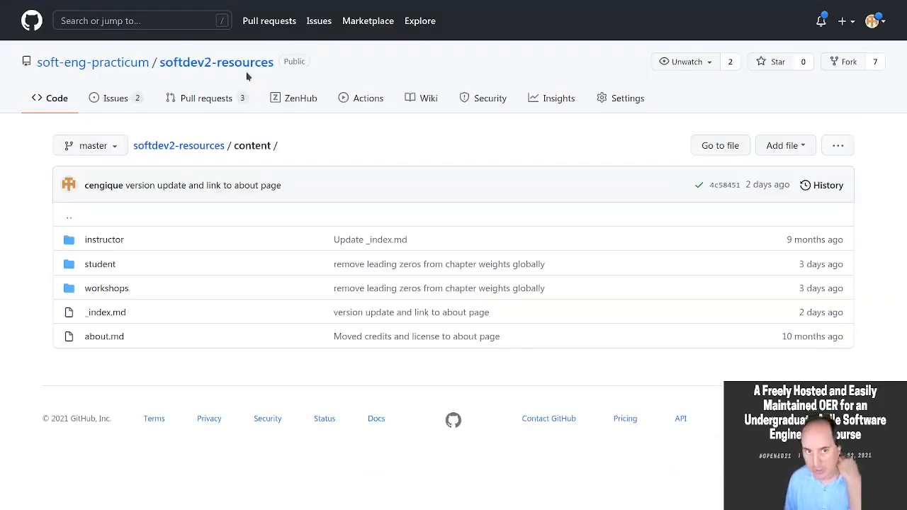
Step: Navigate through student and chapter-agiledevelopment into the chapter-scrum folder
click(99, 264)
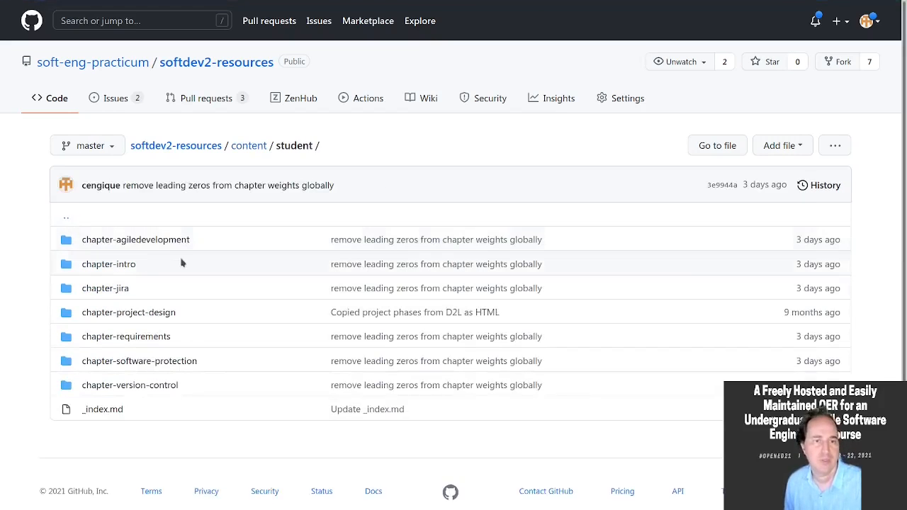
click(136, 238)
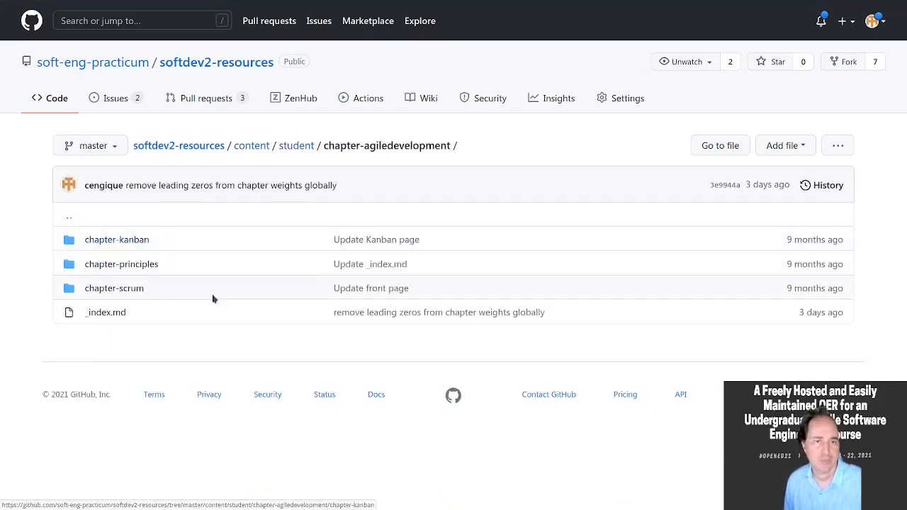
click(113, 288)
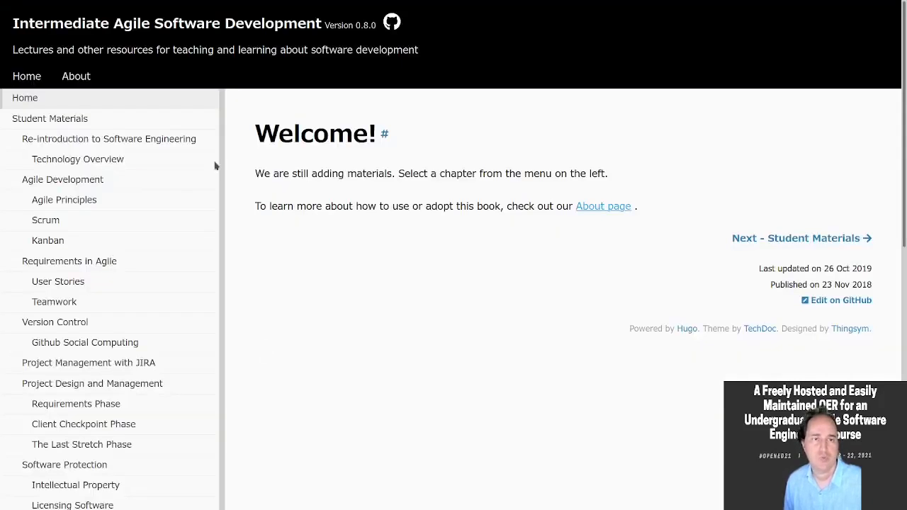
mouse_move(63, 179)
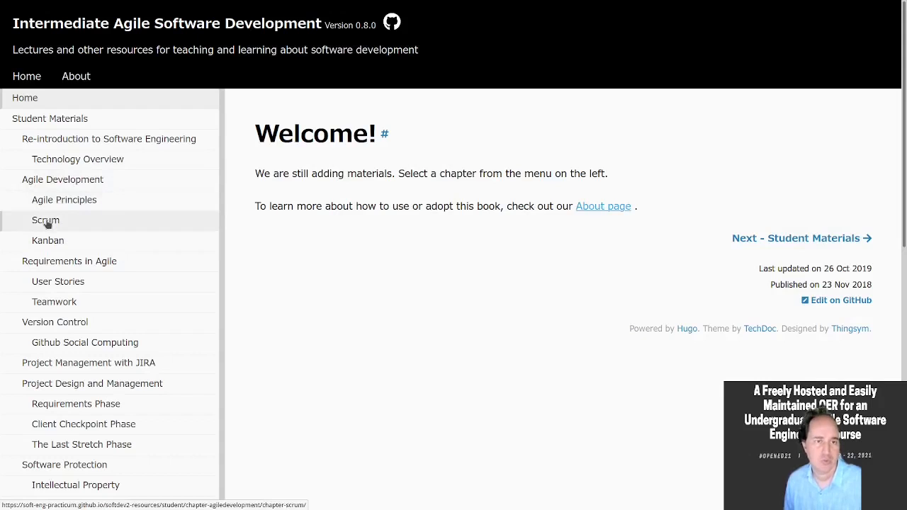
click(46, 221)
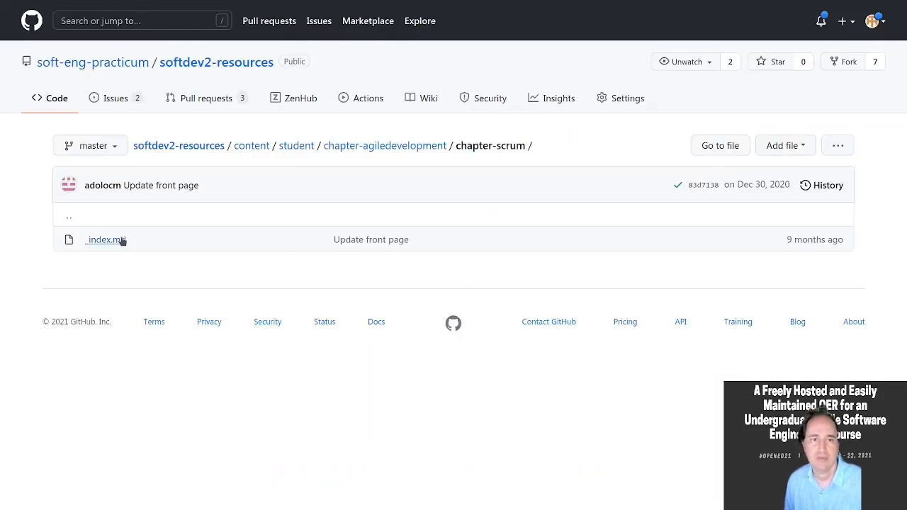
Step: View the Scrum chapter's _index.md rendered as its SCRUM title slide
click(105, 239)
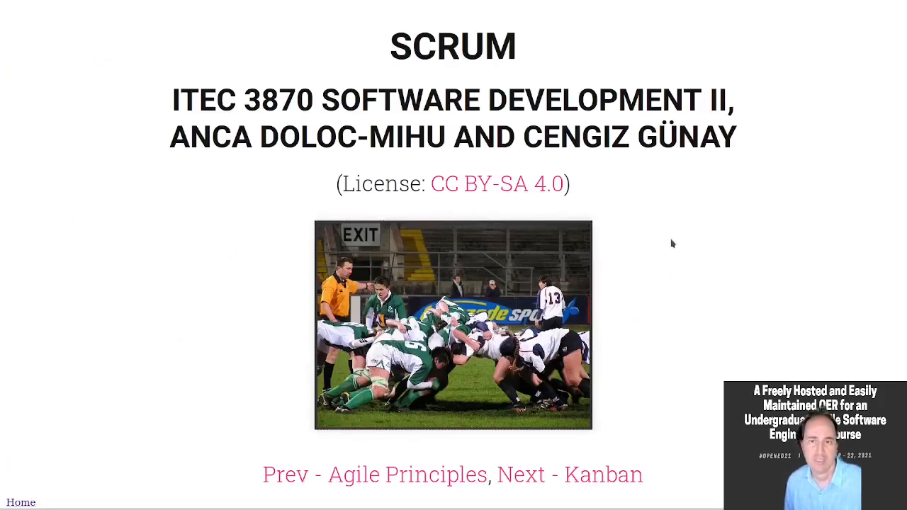
mouse_move(726, 342)
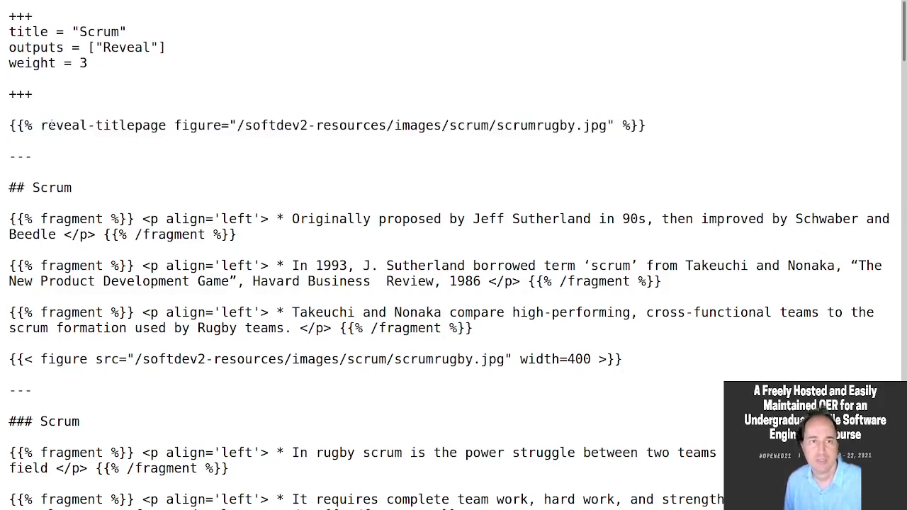
Step: Highlight the title-page shortcode and the first bullet's <p align='left'> paragraph markup
double_click(104, 125)
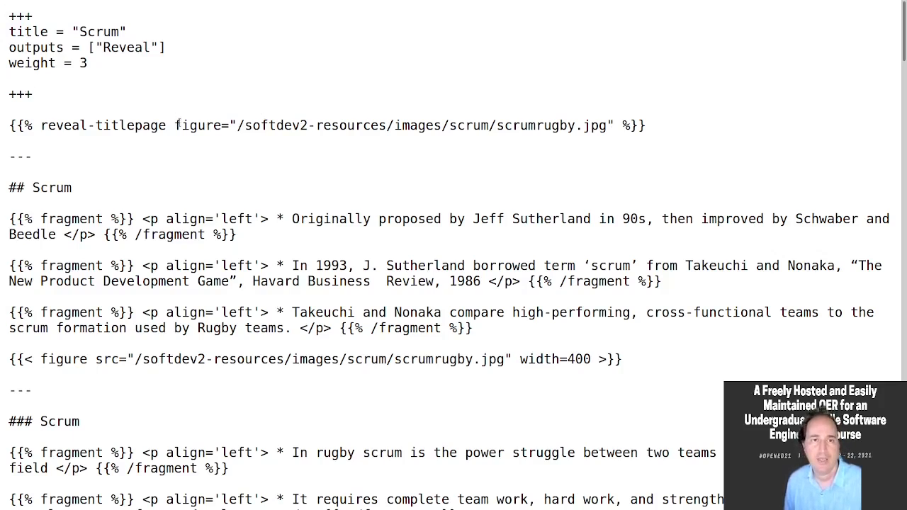
drag(176, 125, 617, 125)
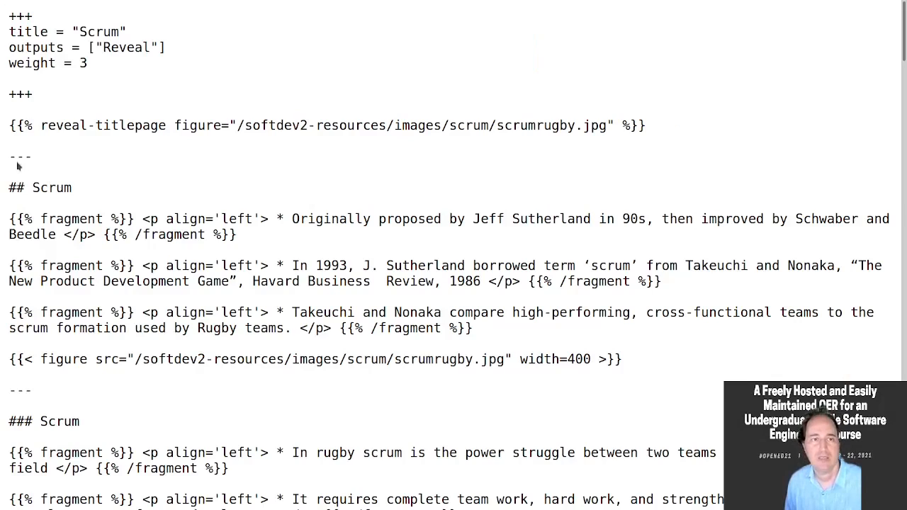
mouse_move(17, 167)
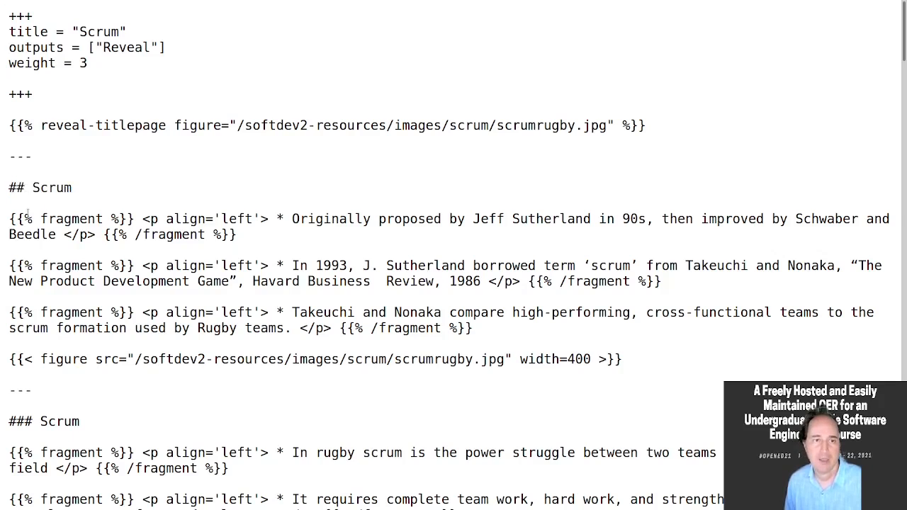
double_click(71, 218)
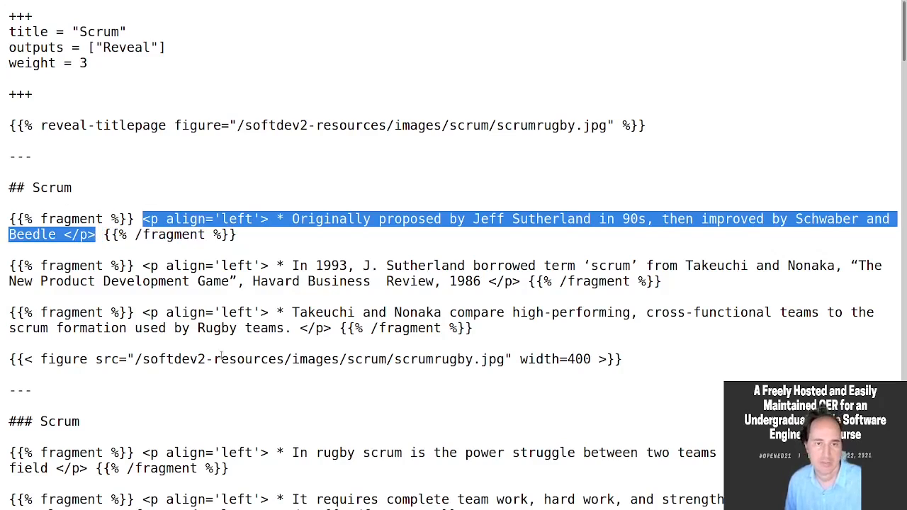
Step: Read down the raw slide source to the Scrum Framework and Sprint slides
scroll(down, 3)
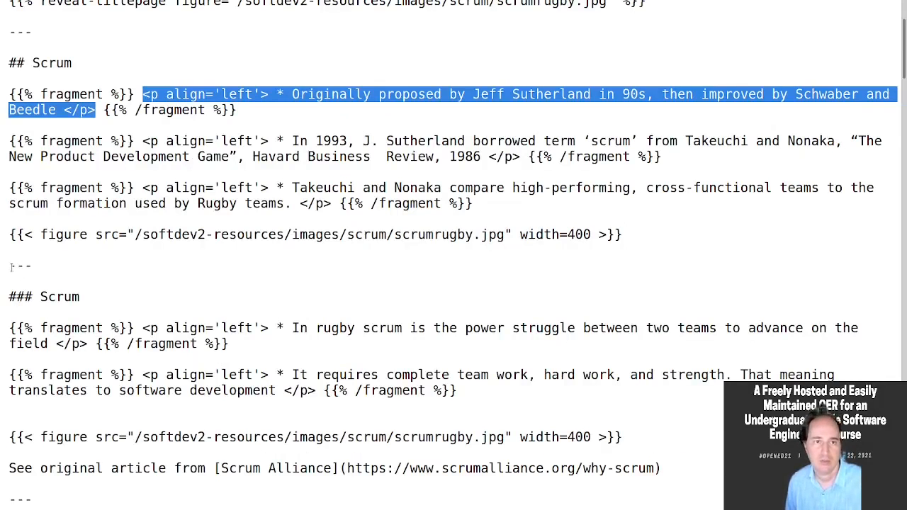
scroll(down, 3)
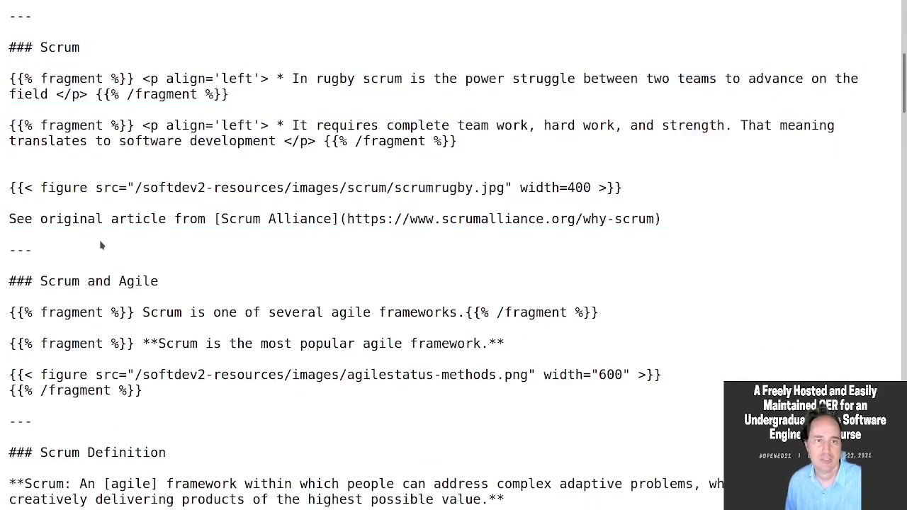
scroll(down, 3)
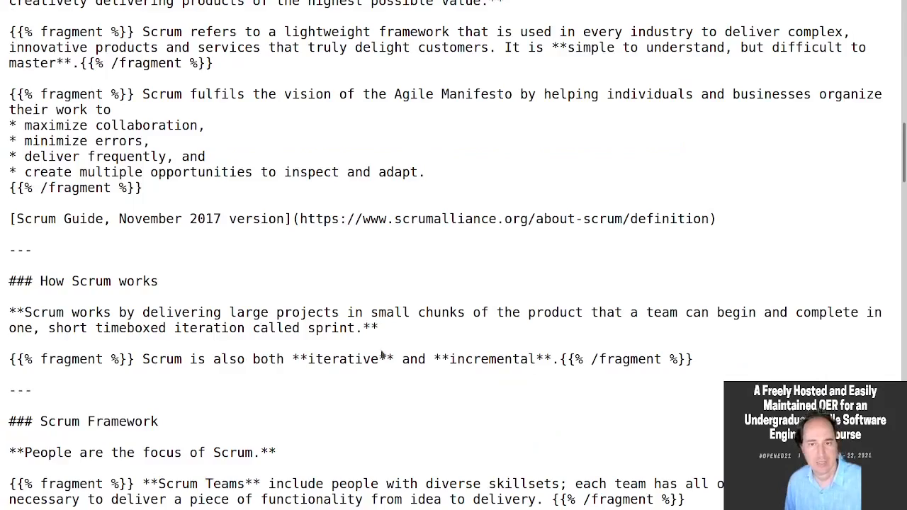
scroll(down, 3)
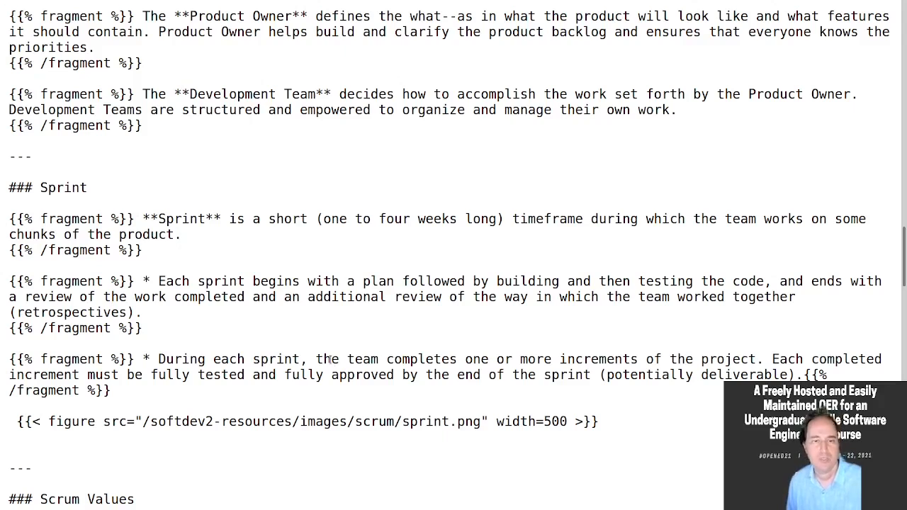
mouse_move(607, 425)
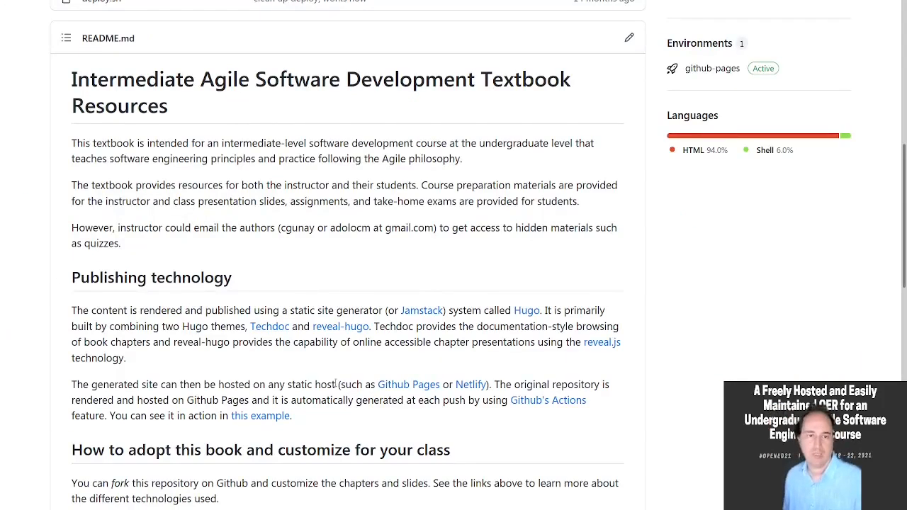
scroll(down, 3)
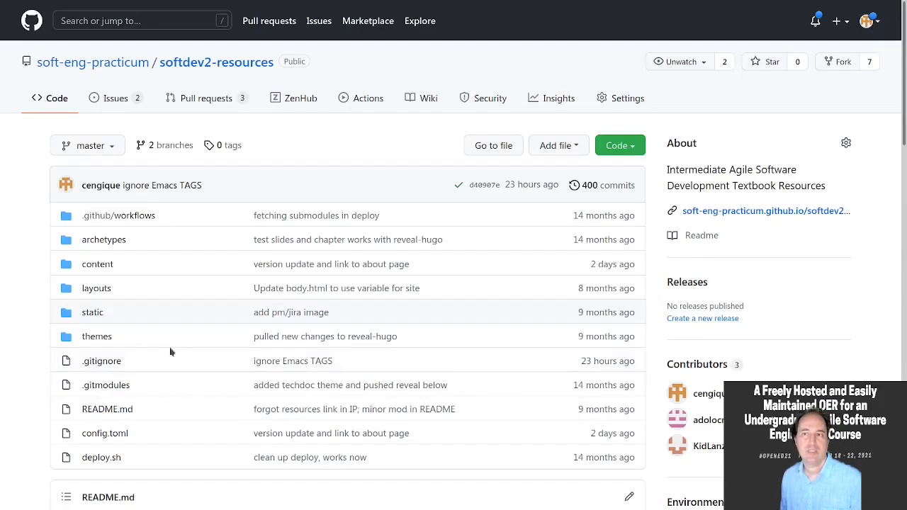
mouse_move(797, 78)
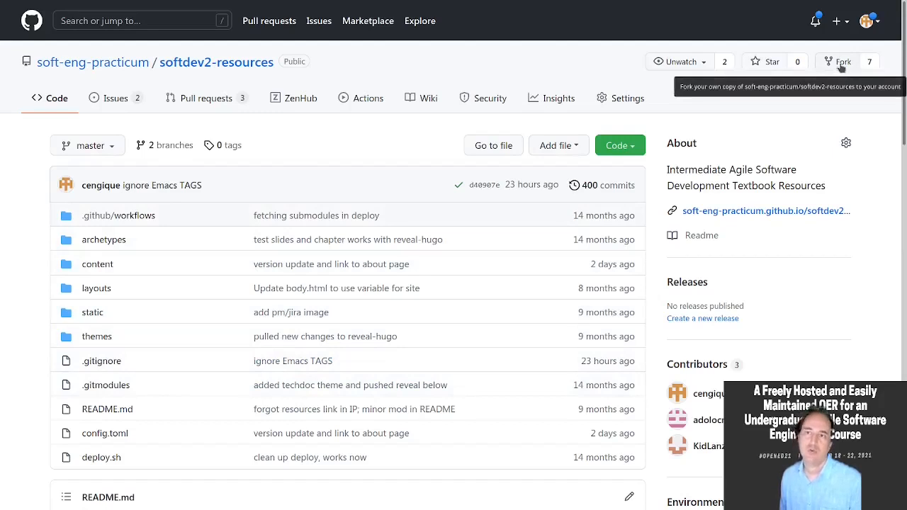
mouse_move(816, 110)
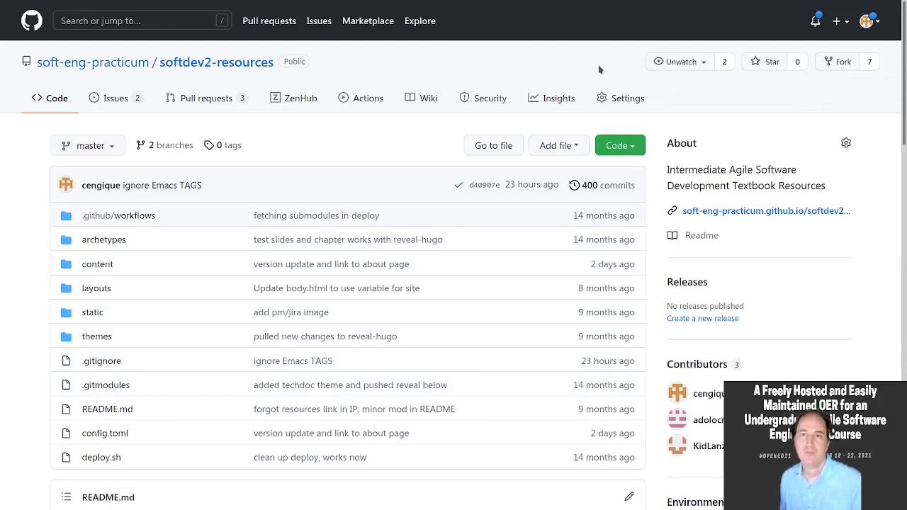
mouse_move(346, 105)
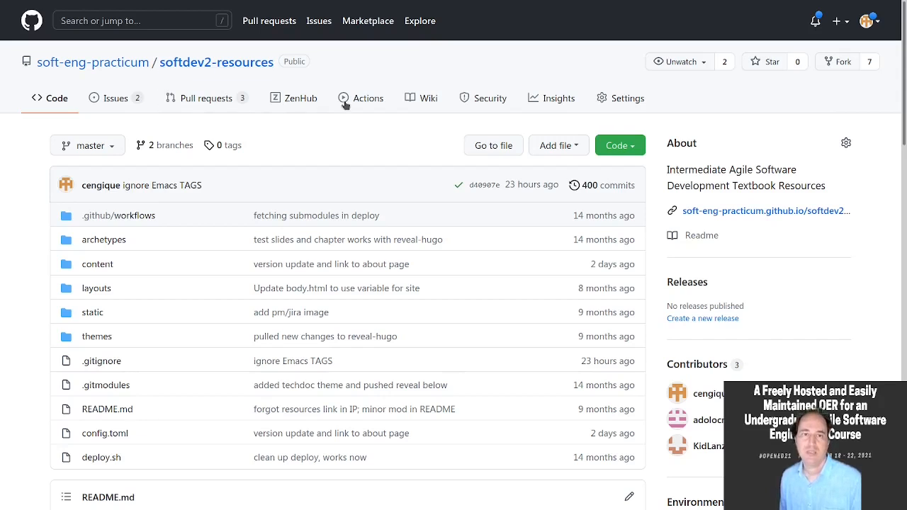
Step: Review the 378 Hugo workflow runs under Actions, then list the repository's forks
click(367, 98)
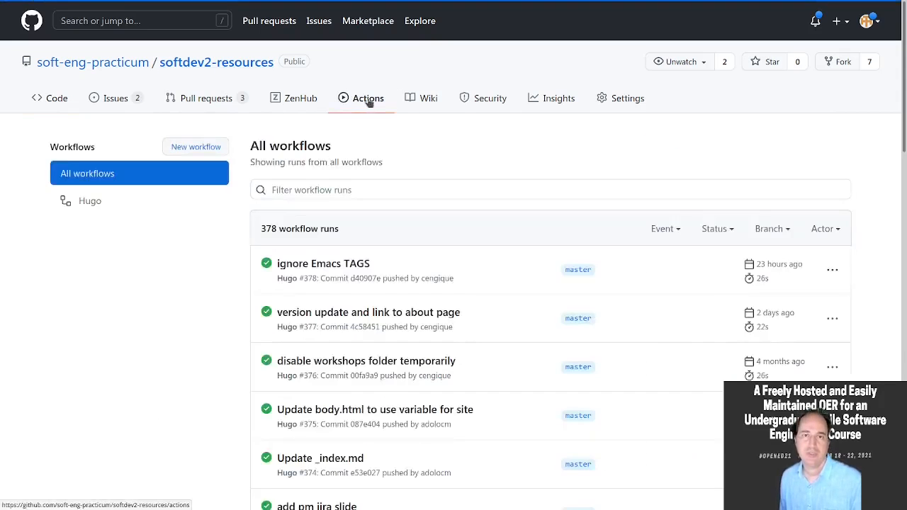
mouse_move(284, 247)
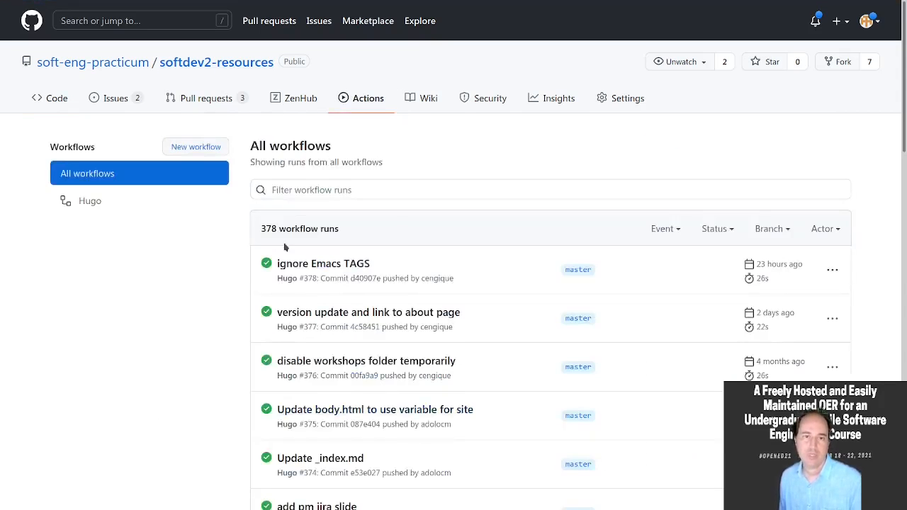
mouse_move(347, 263)
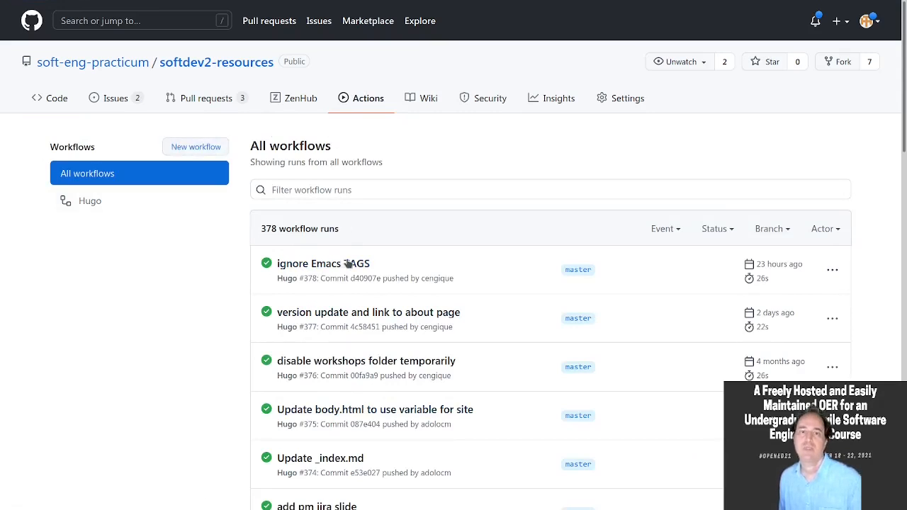
mouse_move(323, 262)
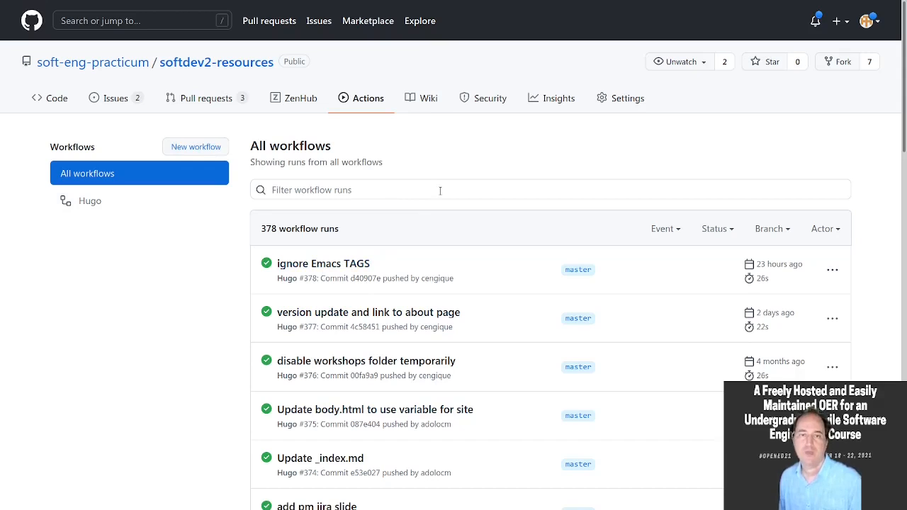
mouse_move(767, 70)
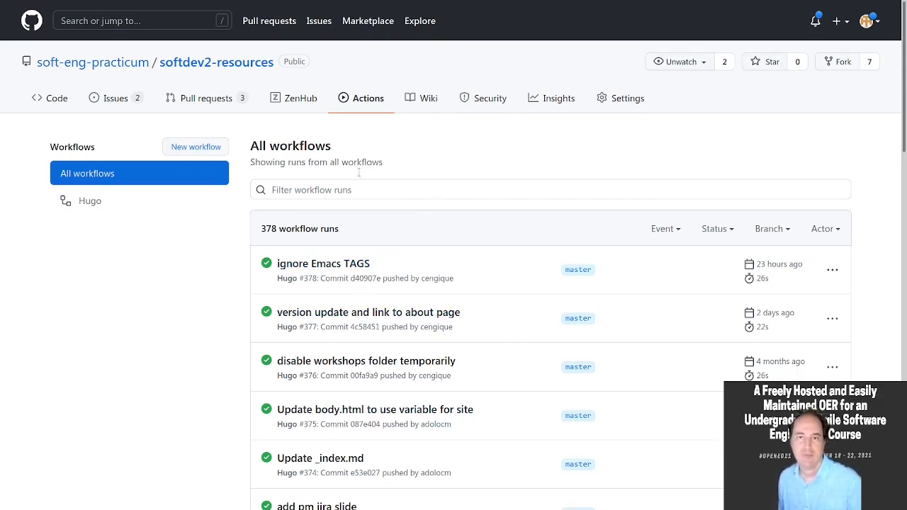
mouse_move(392, 149)
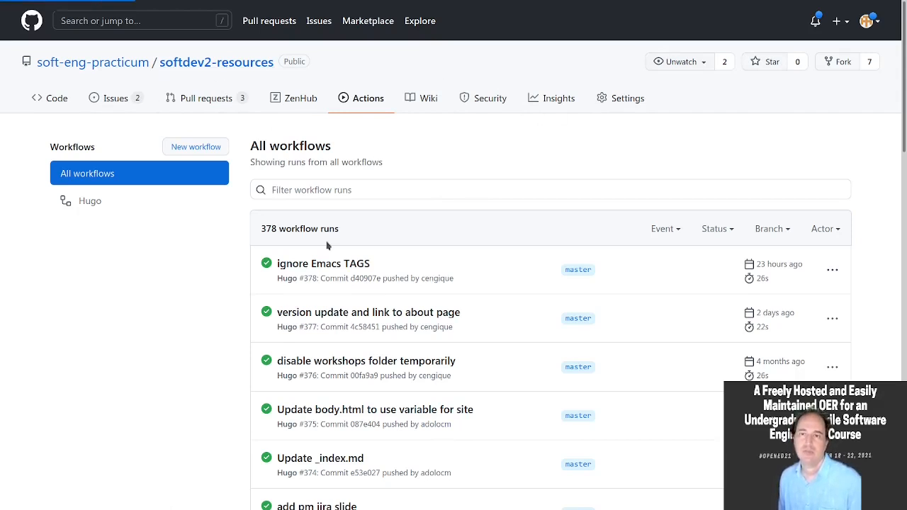
click(48, 98)
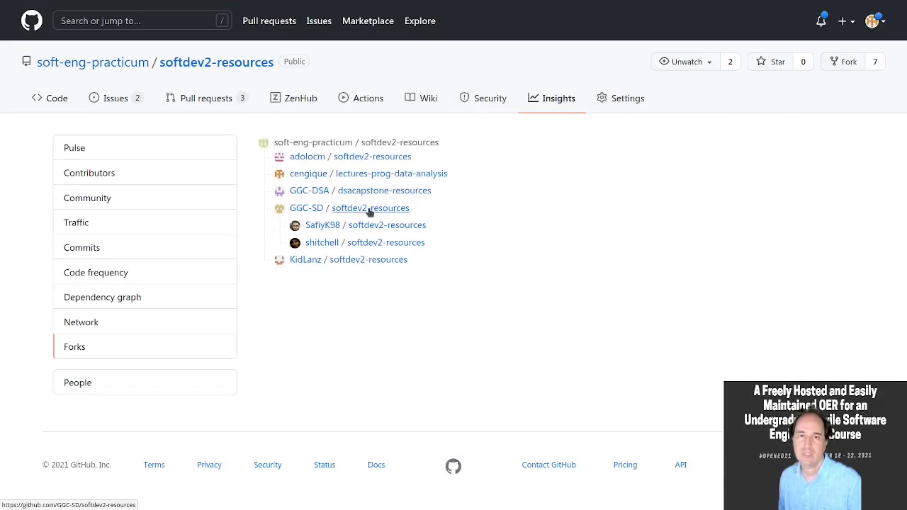
Step: Browse into the GGC-SD/softdev2-resources fork's content folder and a subfolder within it
click(370, 207)
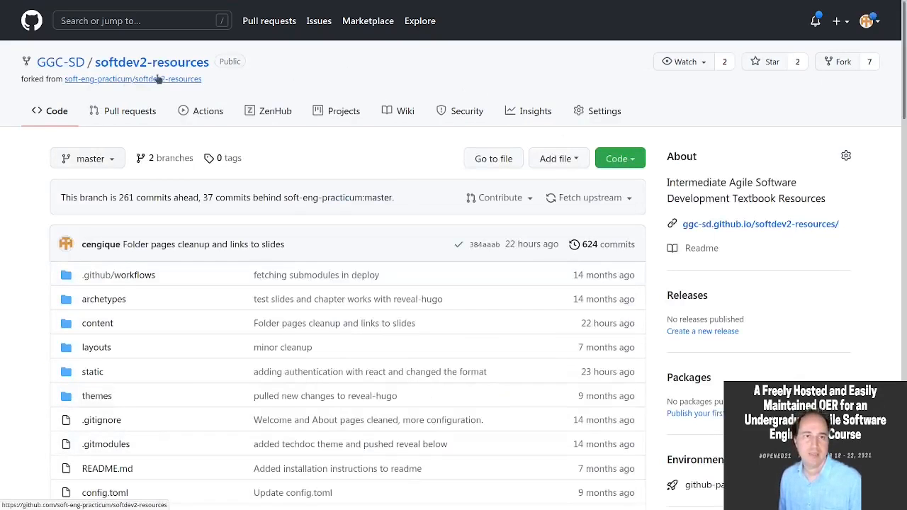
scroll(down, 3)
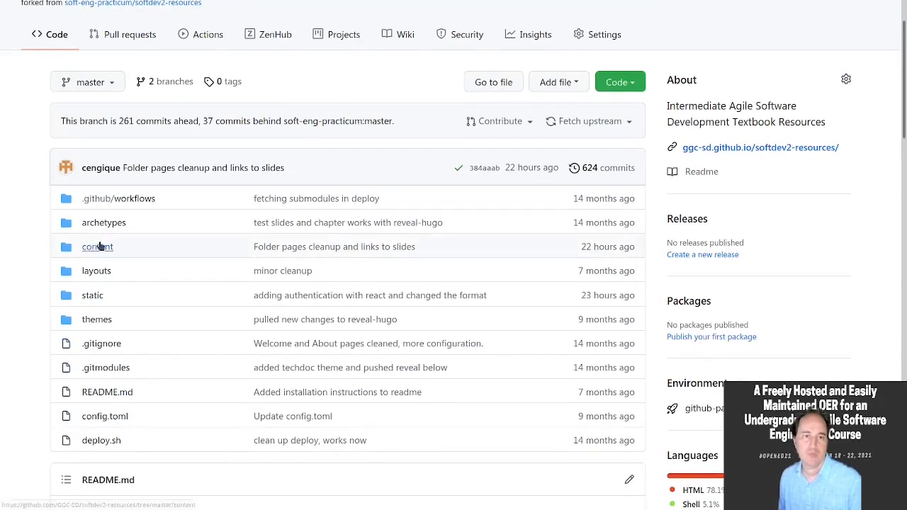
click(97, 247)
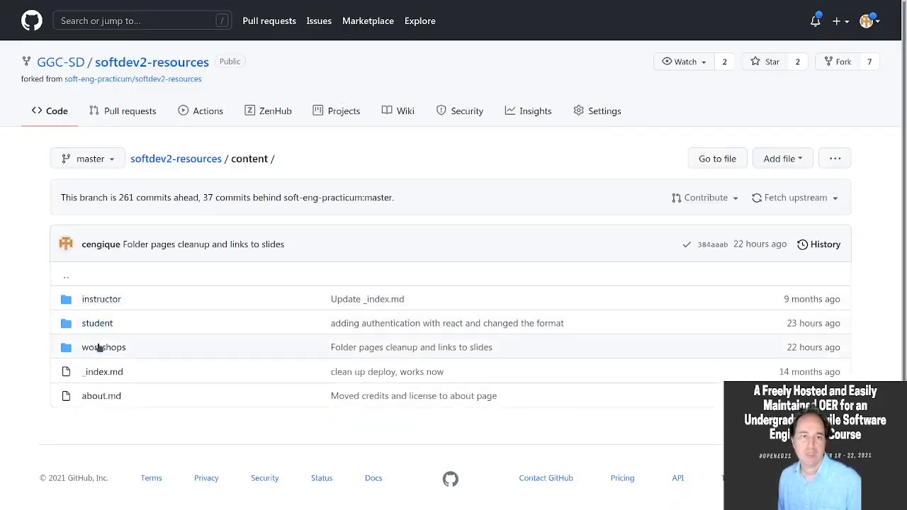
click(103, 346)
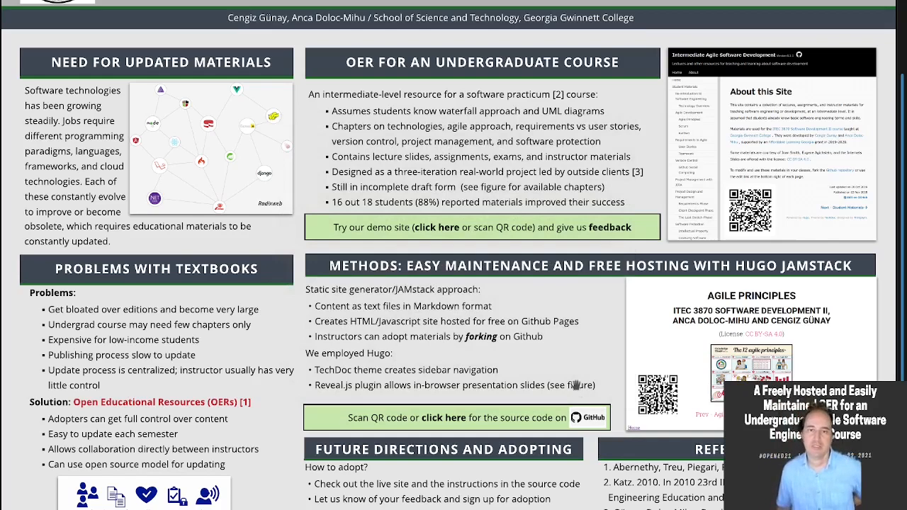
mouse_move(599, 348)
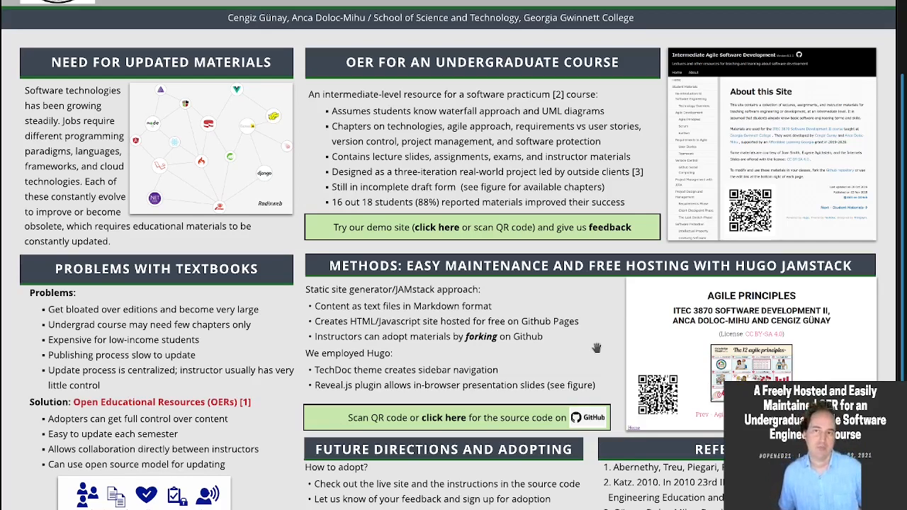
mouse_move(598, 311)
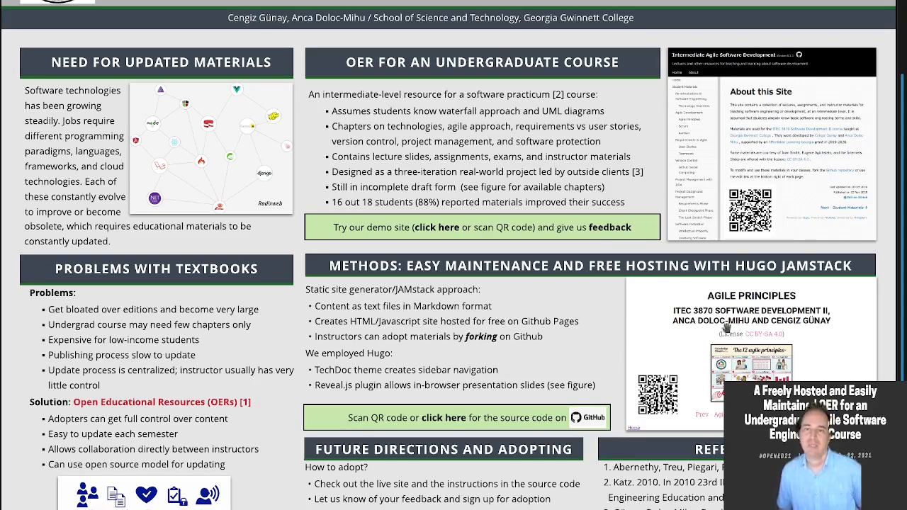
mouse_move(556, 374)
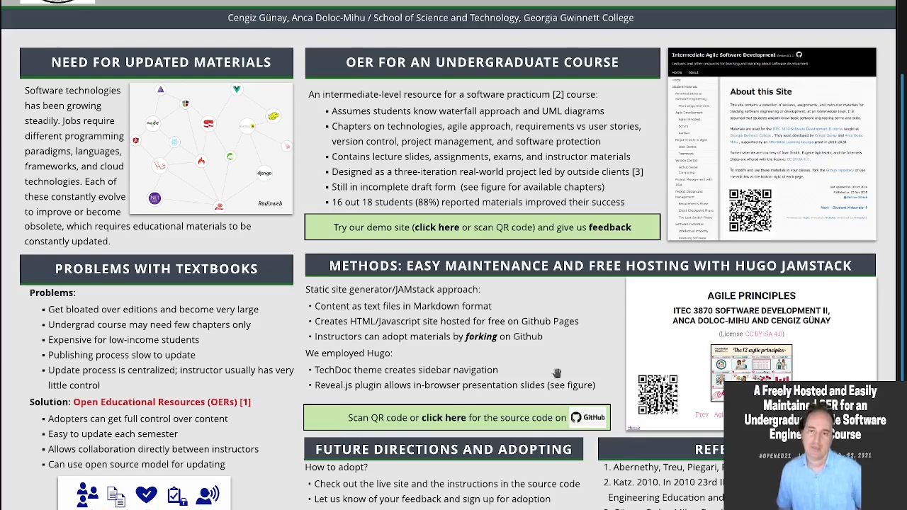
scroll(down, 3)
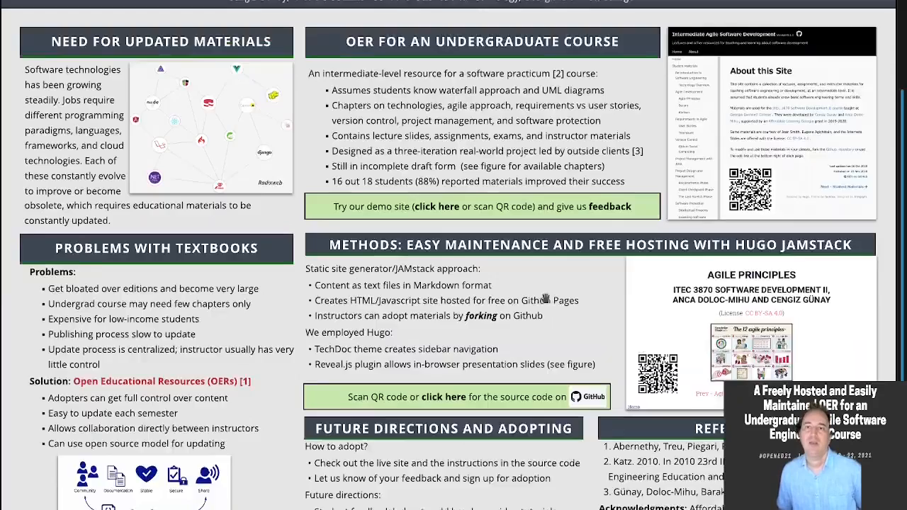
scroll(down, 3)
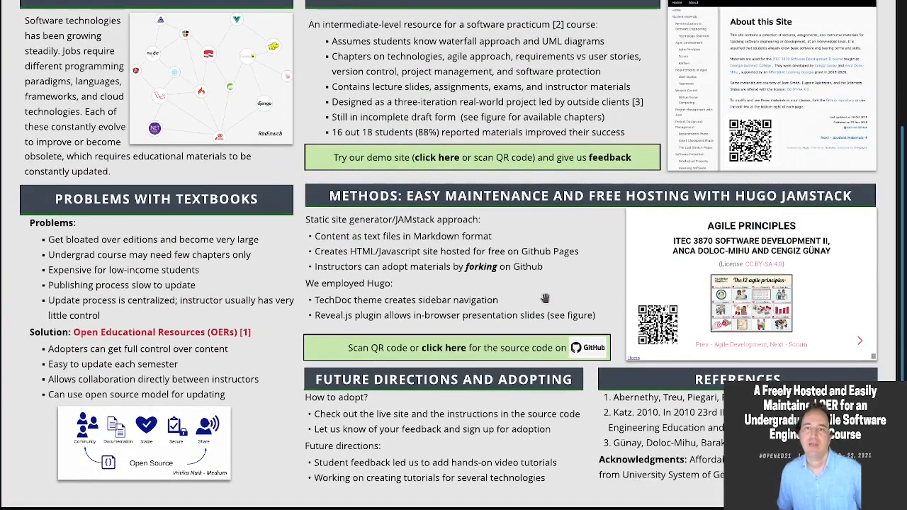